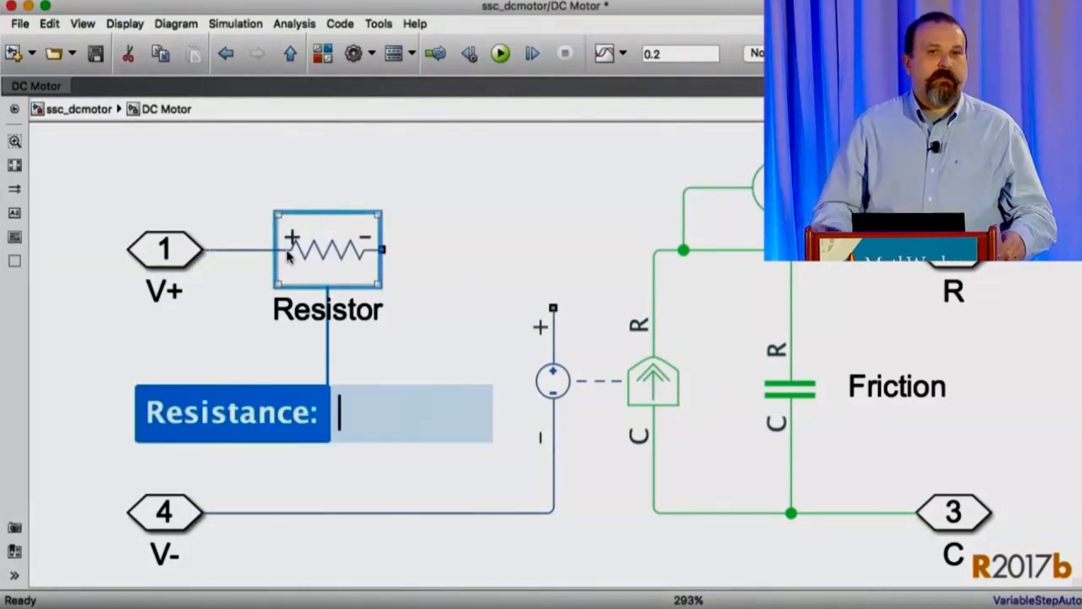
Step: Quick-insert an Inductor from Passive Devices after the resistor
{"action": "type", "text": "induc"}
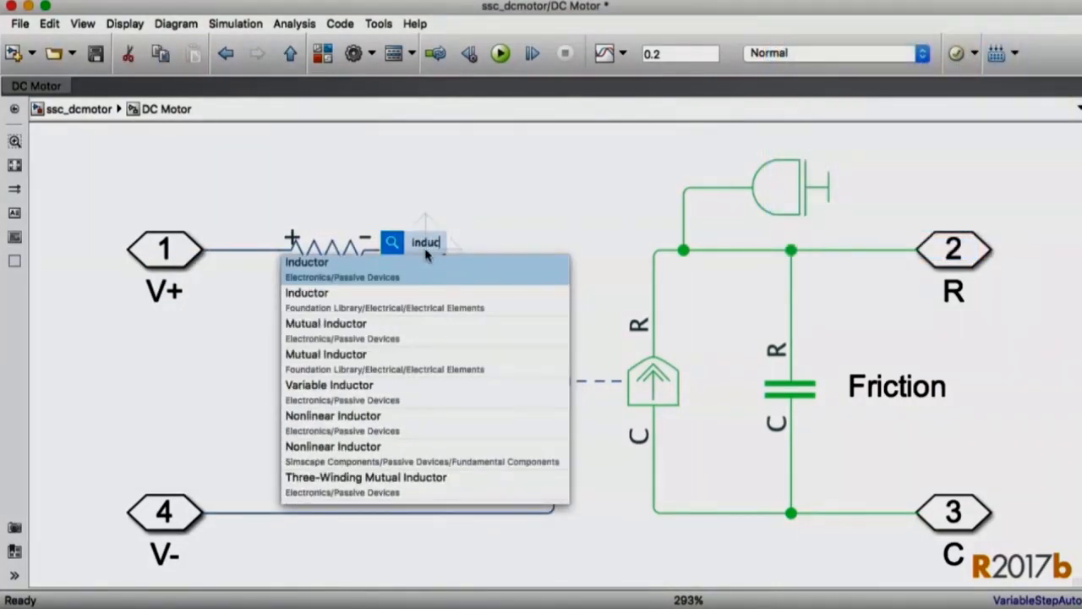
{"action": "left_click", "coordinate": [307, 269]}
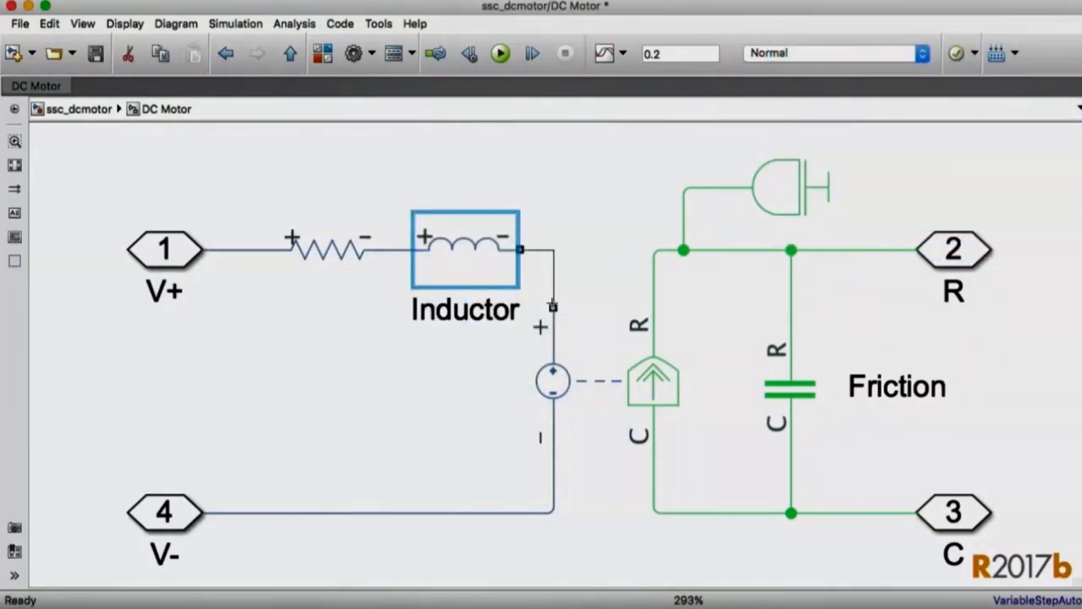
{"action": "left_click", "coordinate": [451, 399]}
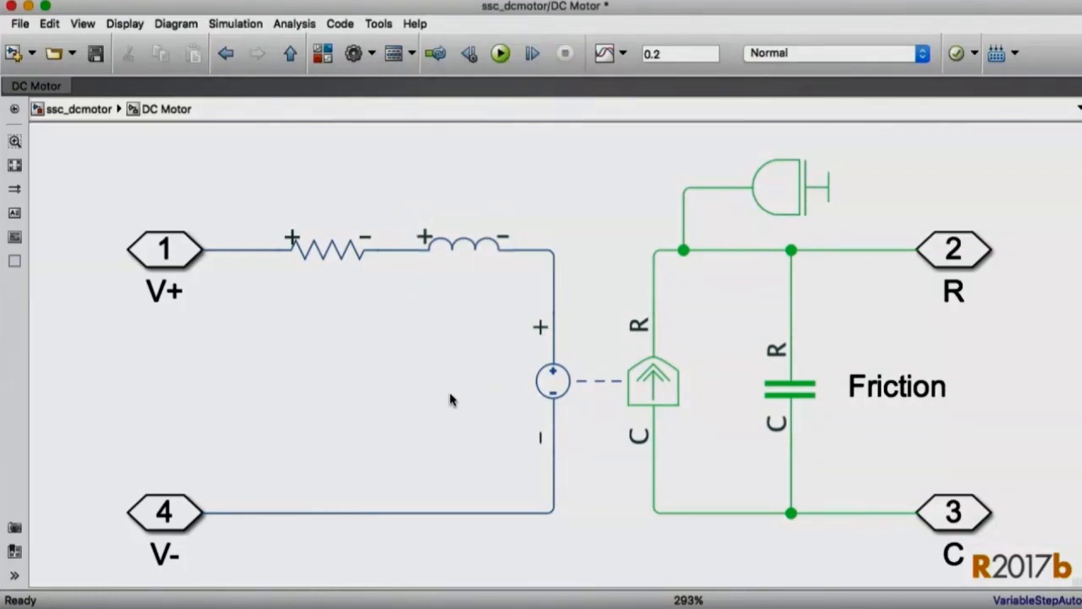
Step: Rename the resistor block to R_101
{"action": "left_click", "coordinate": [329, 250]}
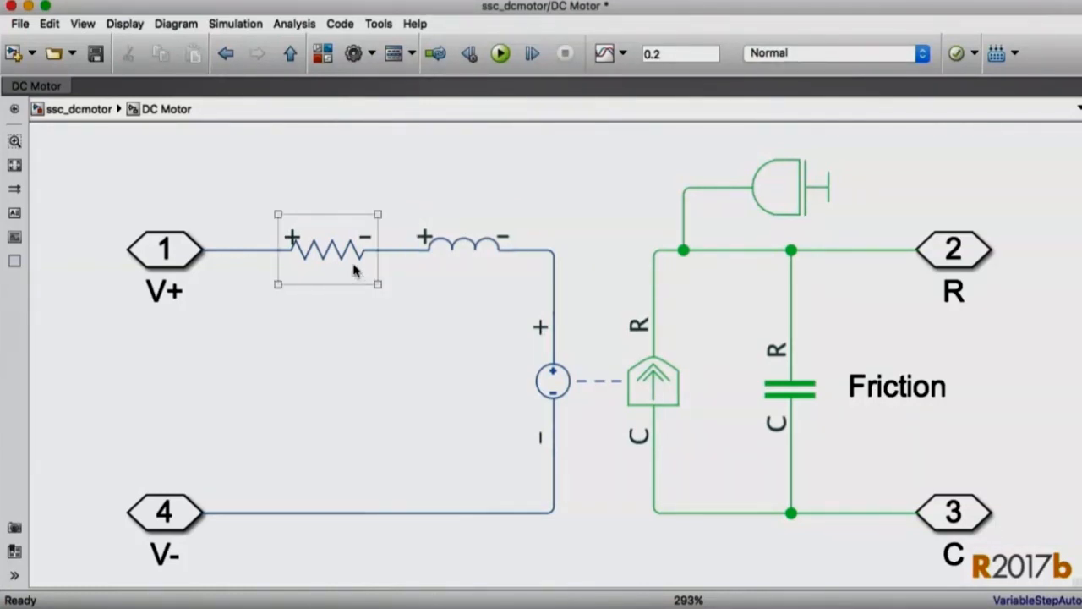
{"action": "left_click", "coordinate": [327, 250]}
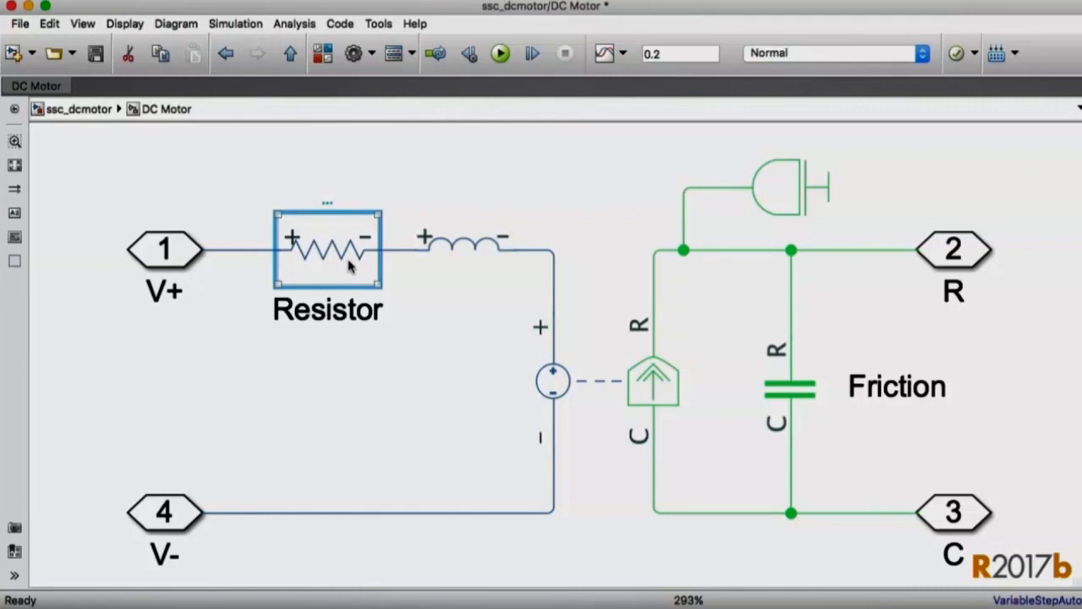
{"action": "double_click", "coordinate": [327, 309]}
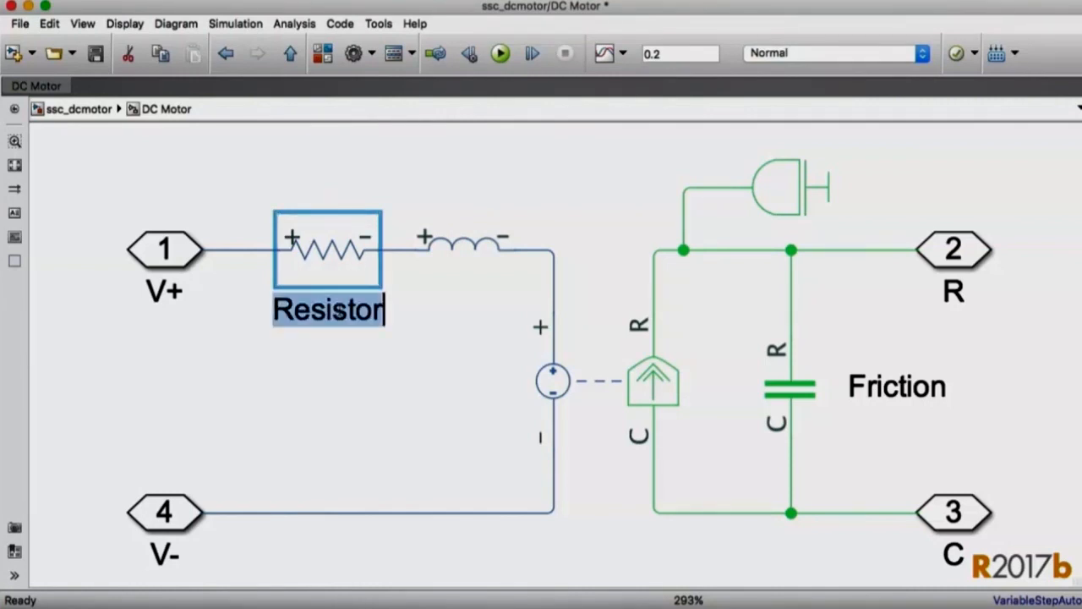
{"action": "type", "text": "R"}
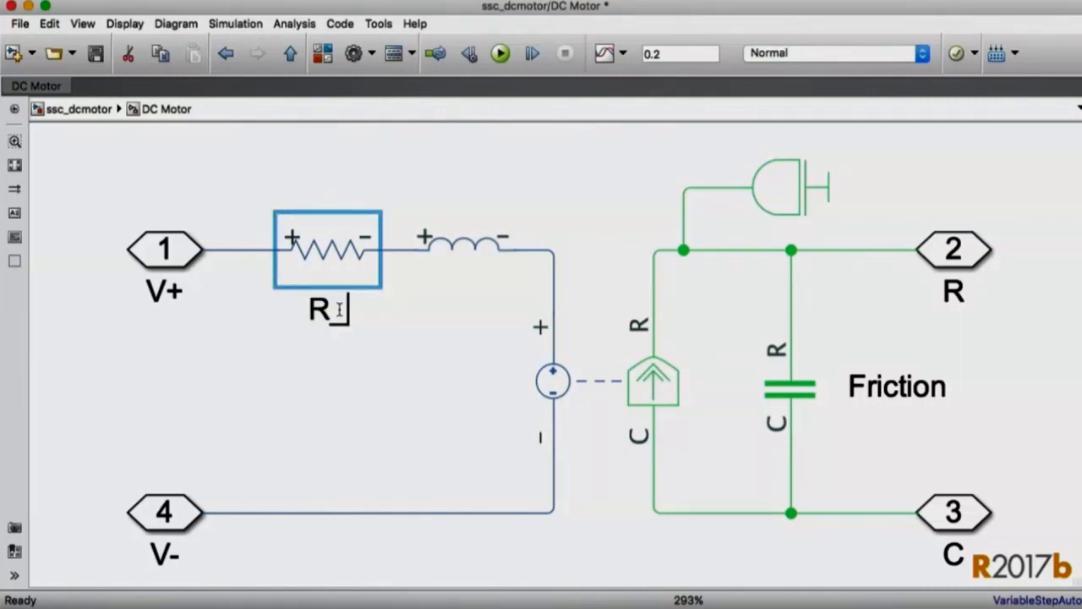
{"action": "type", "text": "R_101"}
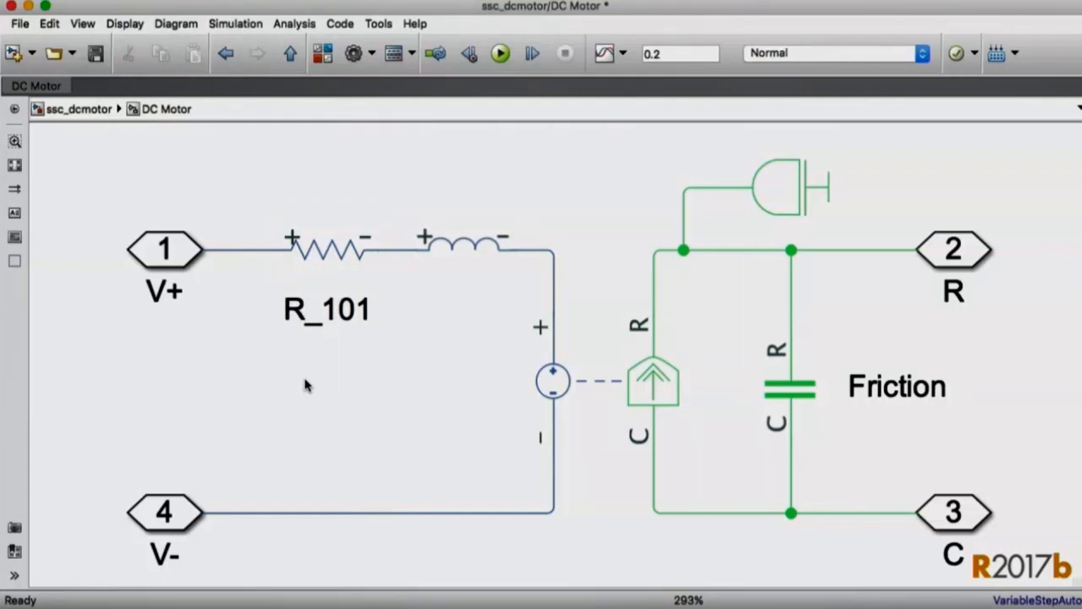
{"action": "left_click", "coordinate": [328, 250]}
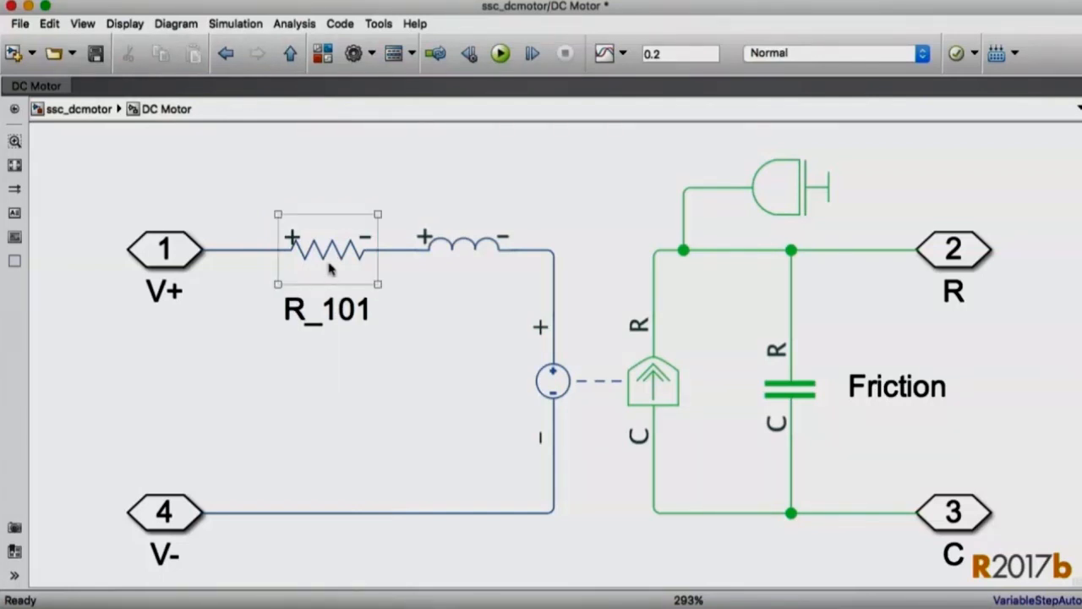
{"action": "left_click", "coordinate": [328, 248]}
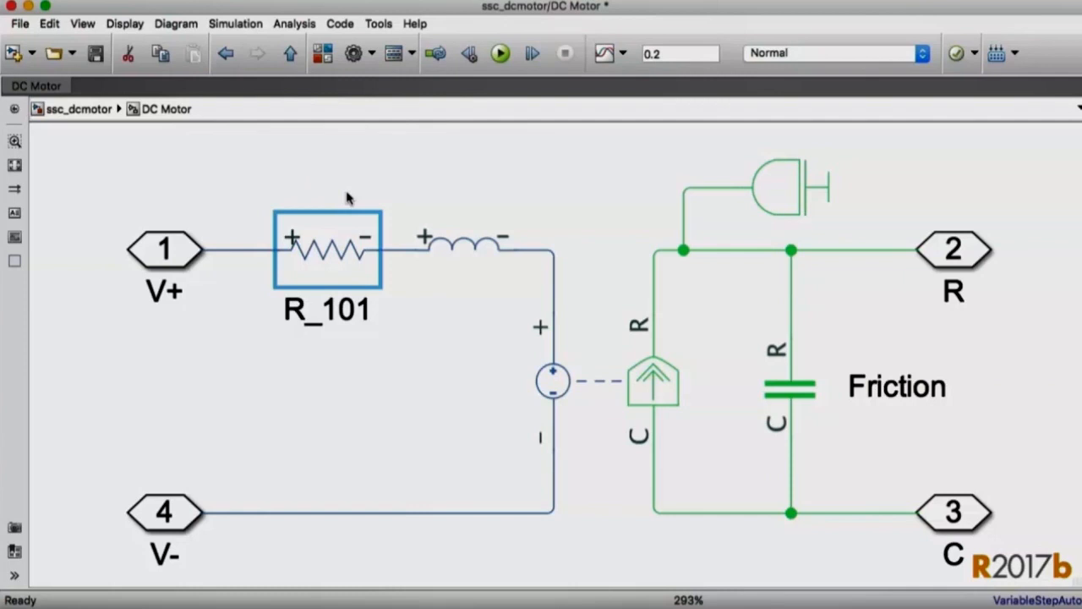
{"action": "mouse_move", "coordinate": [328, 412]}
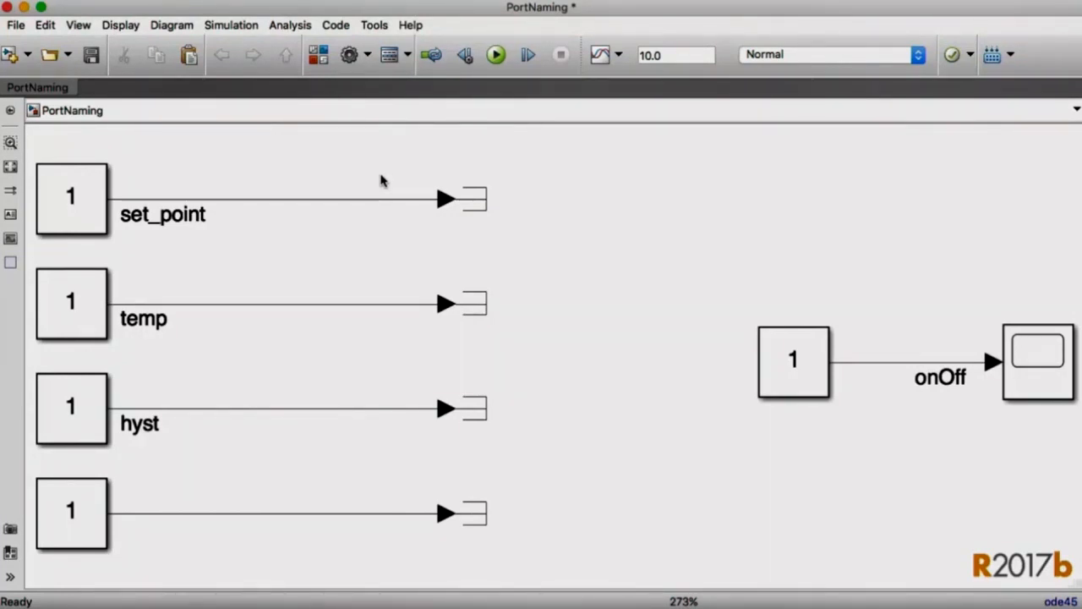
{"action": "mouse_move", "coordinate": [312, 209]}
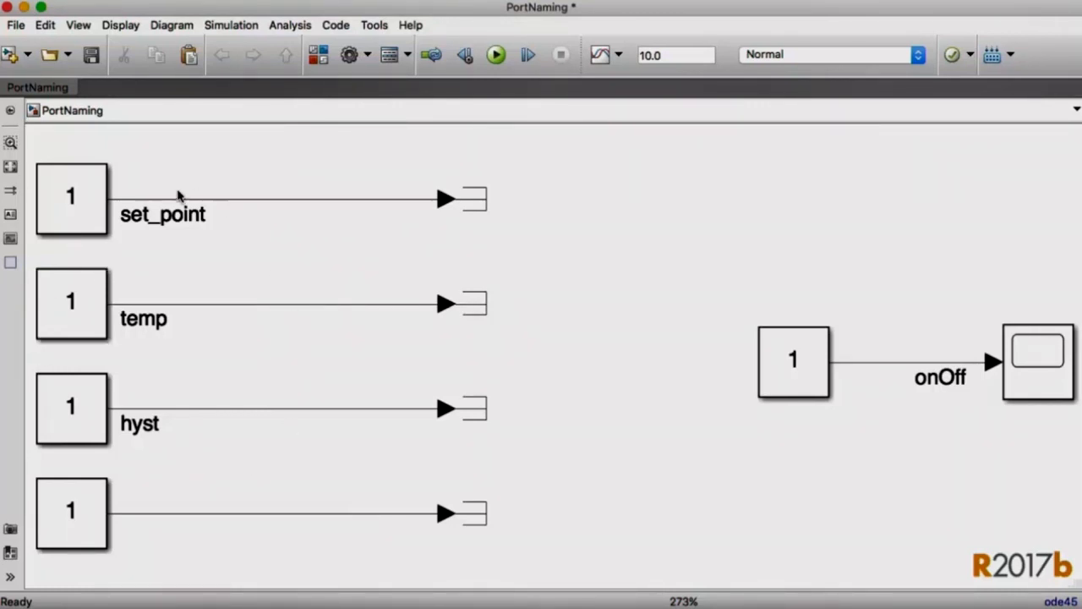
{"action": "mouse_move", "coordinate": [319, 164]}
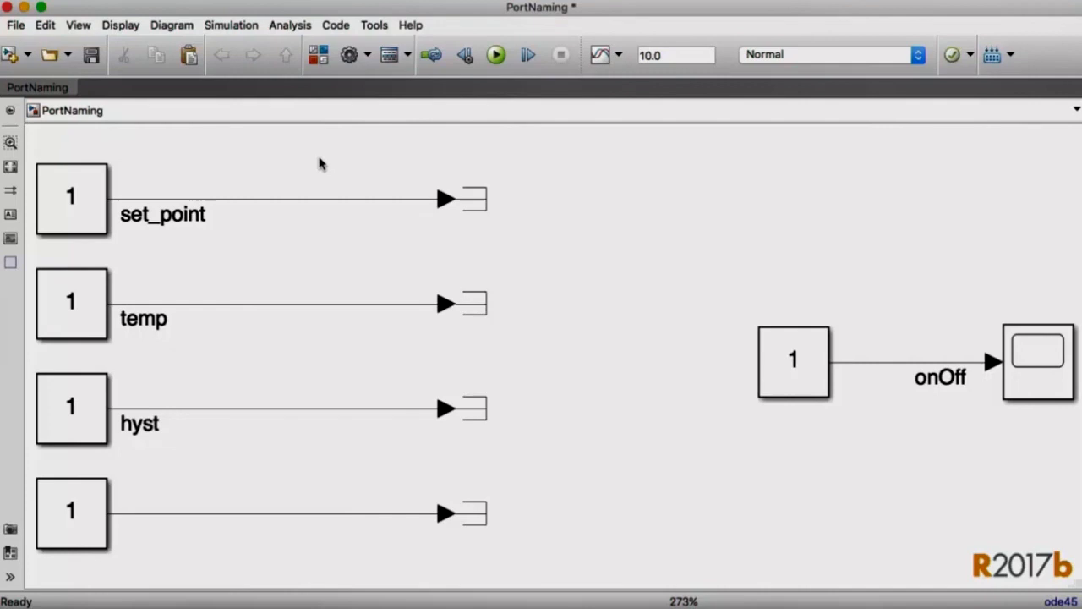
Step: Box-select the four terminators and Constant4 and convert them into a subsystem
{"action": "left_click_drag", "start_coordinate": [320, 163], "coordinate": [879, 539]}
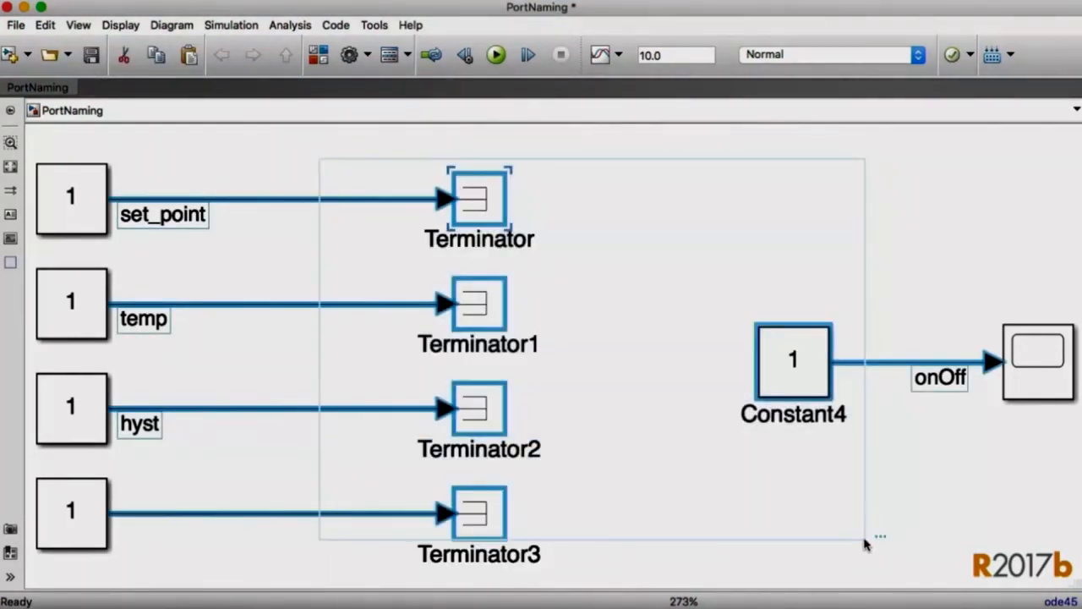
{"action": "mouse_move", "coordinate": [880, 536]}
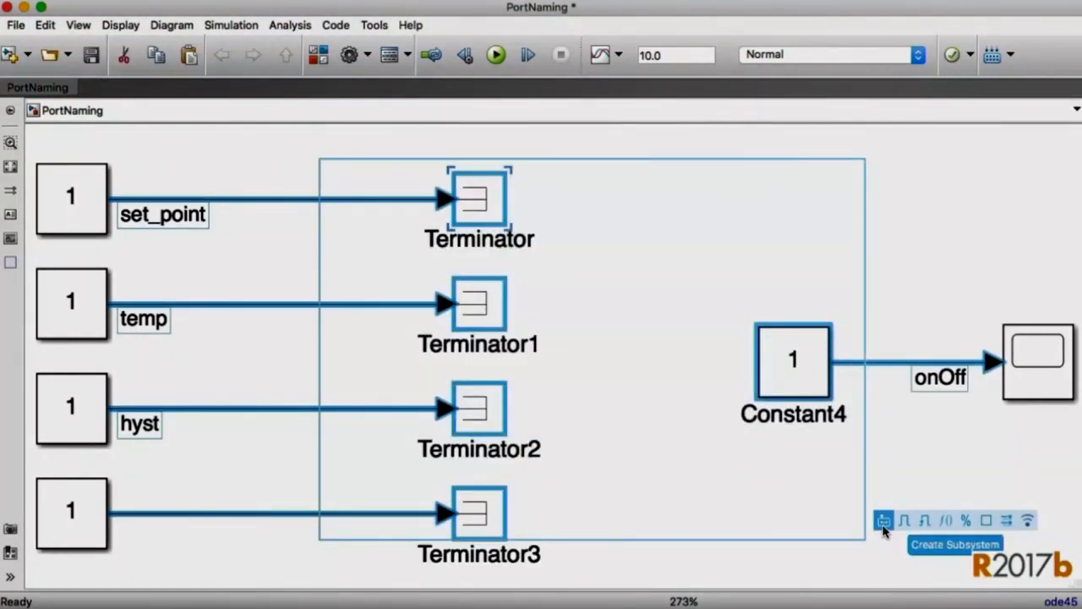
{"action": "left_click", "coordinate": [883, 520]}
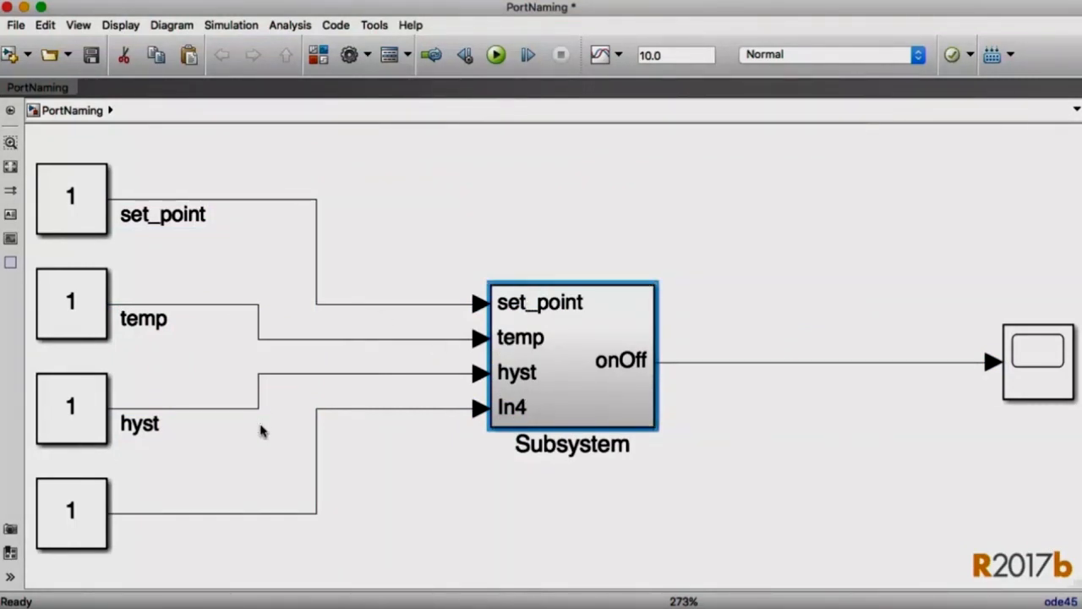
{"action": "double_click", "coordinate": [572, 359]}
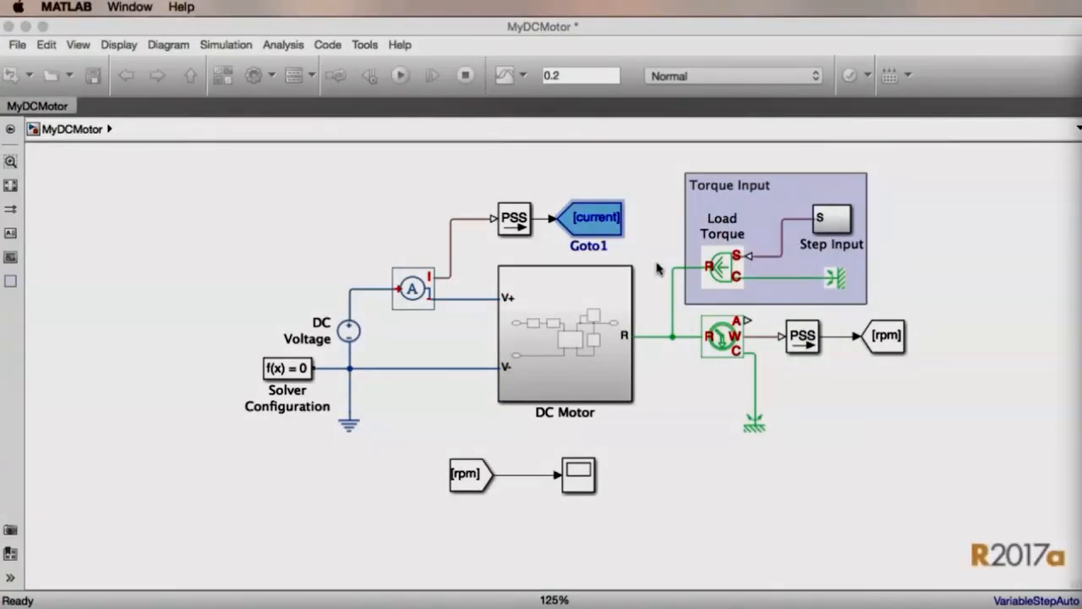
Step: Drag a From block linked to Goto1's current tag below the rpm scope
{"action": "left_click", "coordinate": [596, 219]}
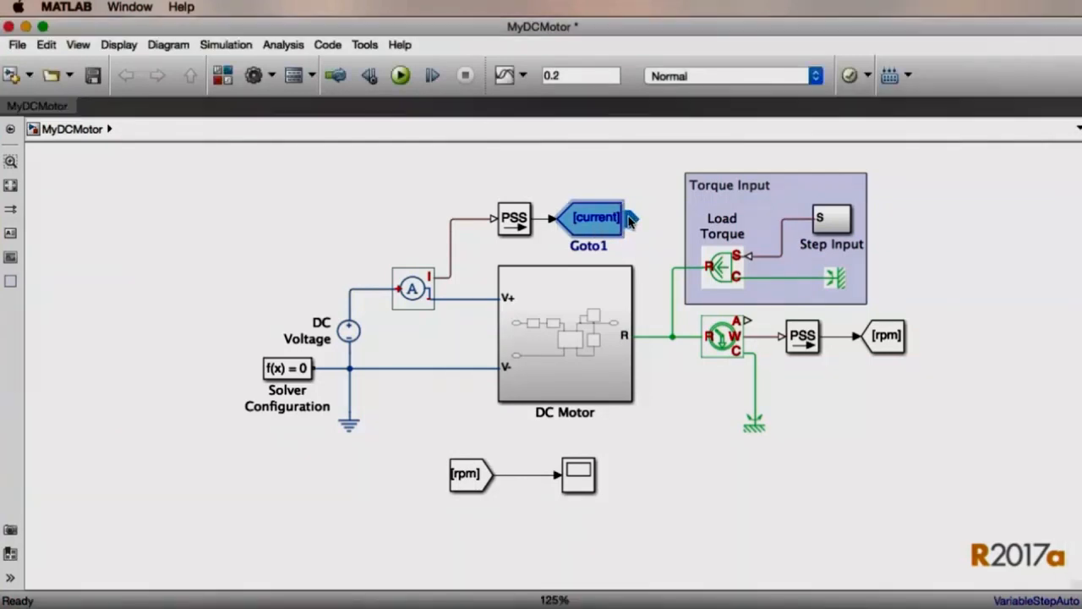
{"action": "left_click_drag", "start_coordinate": [597, 217], "coordinate": [490, 537]}
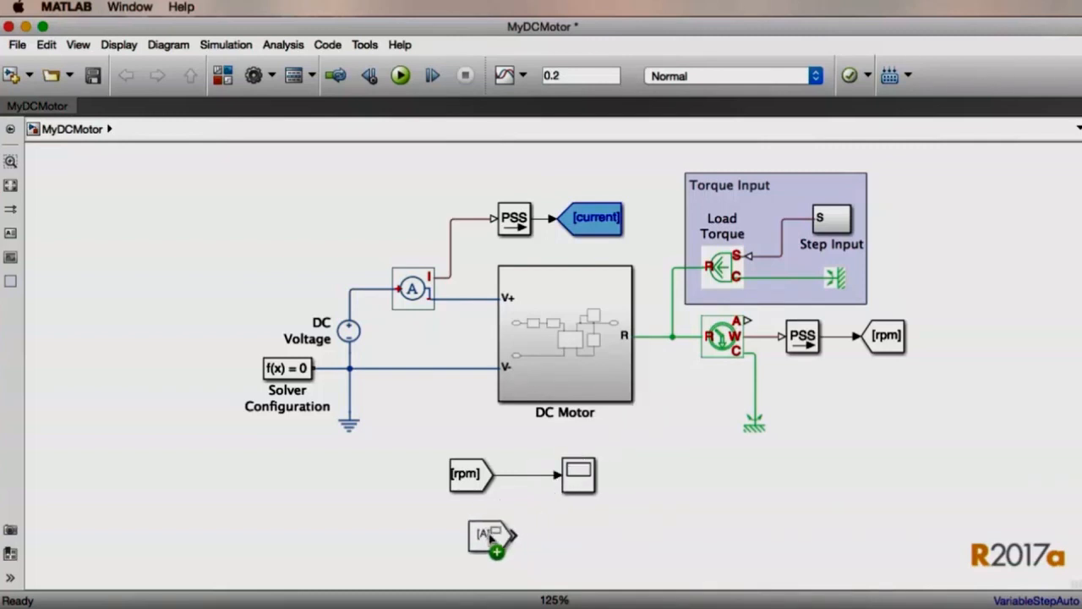
{"action": "left_click_drag", "start_coordinate": [491, 537], "coordinate": [470, 537]}
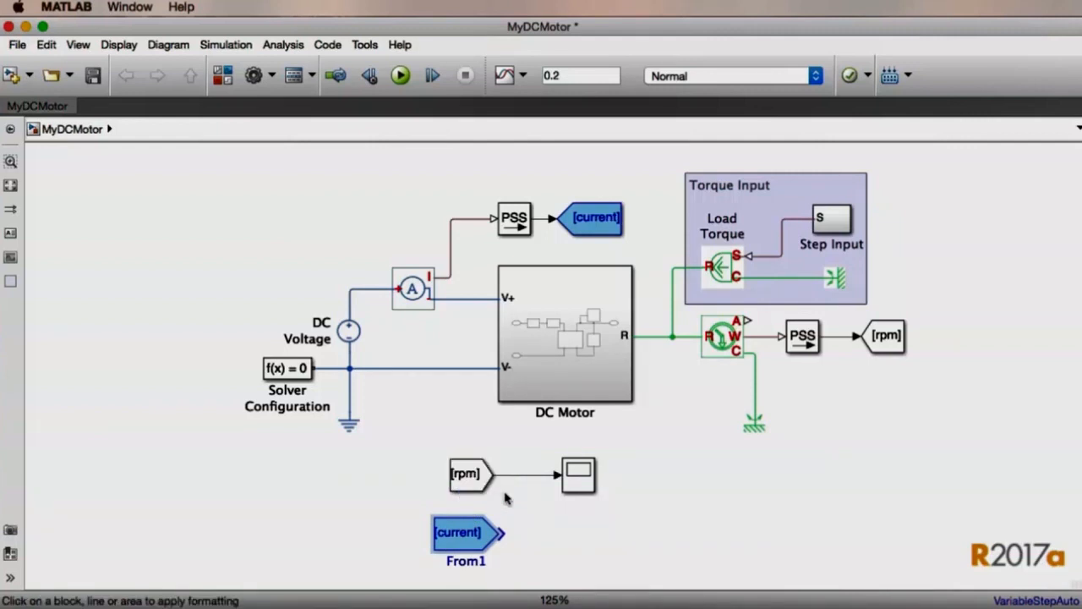
{"action": "left_click", "coordinate": [466, 474]}
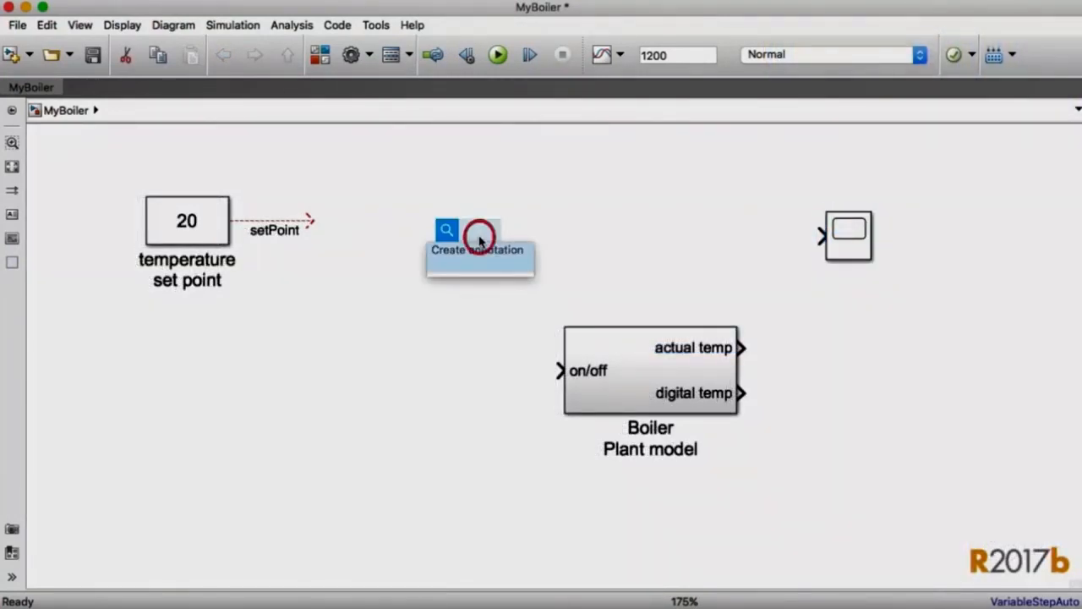
Step: Insert a Stateflow Chart and add copyright and 'My Boiler Plant Model' annotations
{"action": "type", "text": "chart"}
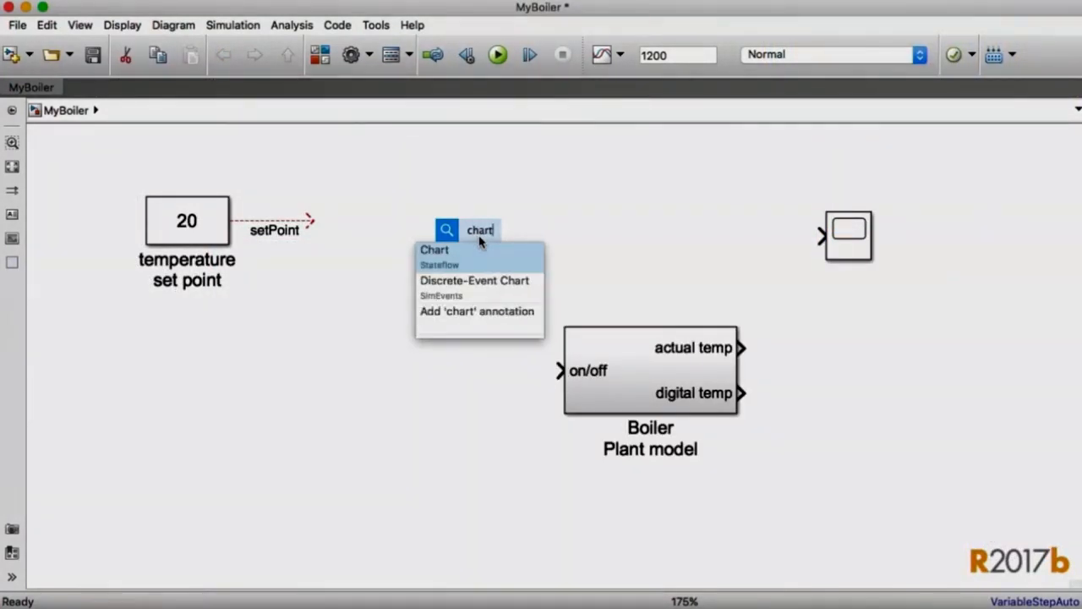
{"action": "left_click", "coordinate": [434, 250]}
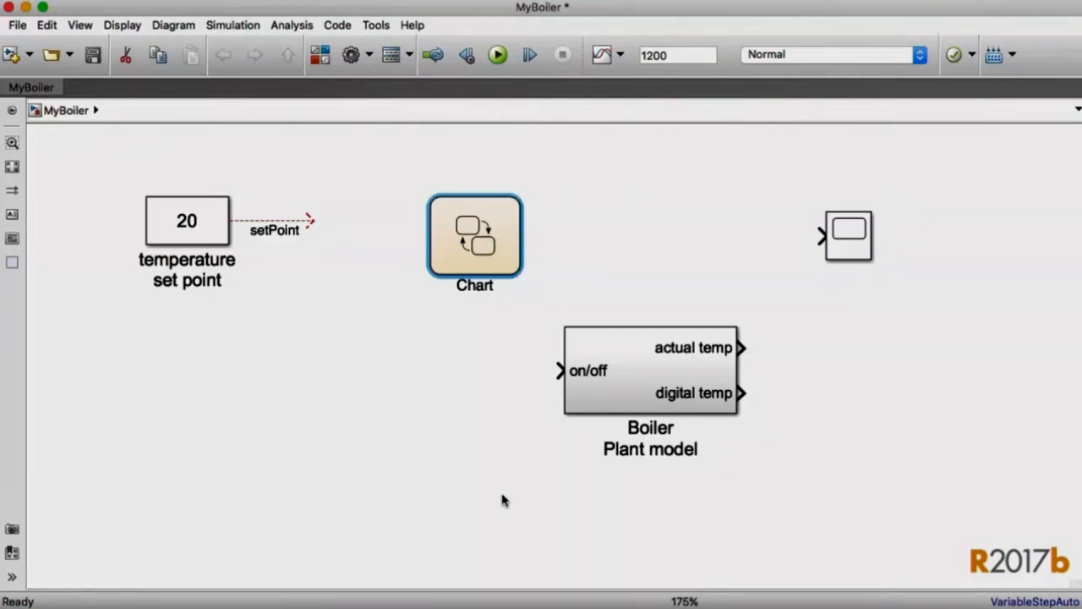
{"action": "left_click", "coordinate": [528, 515]}
{"action": "type", "text": "Copyright 201"}
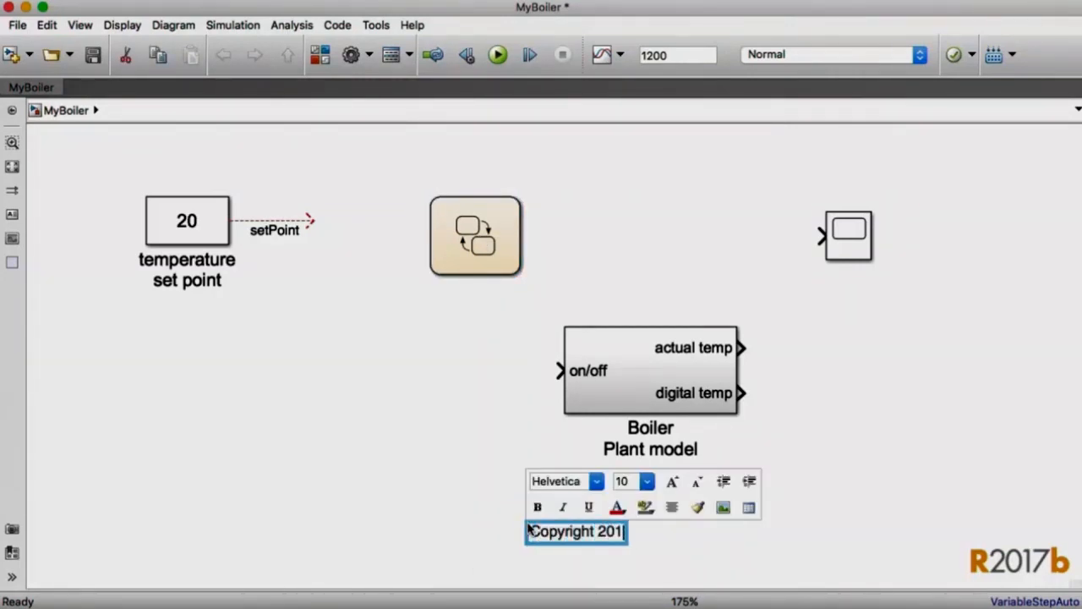
{"action": "type", "text": "7, The MathWorks, Inc"}
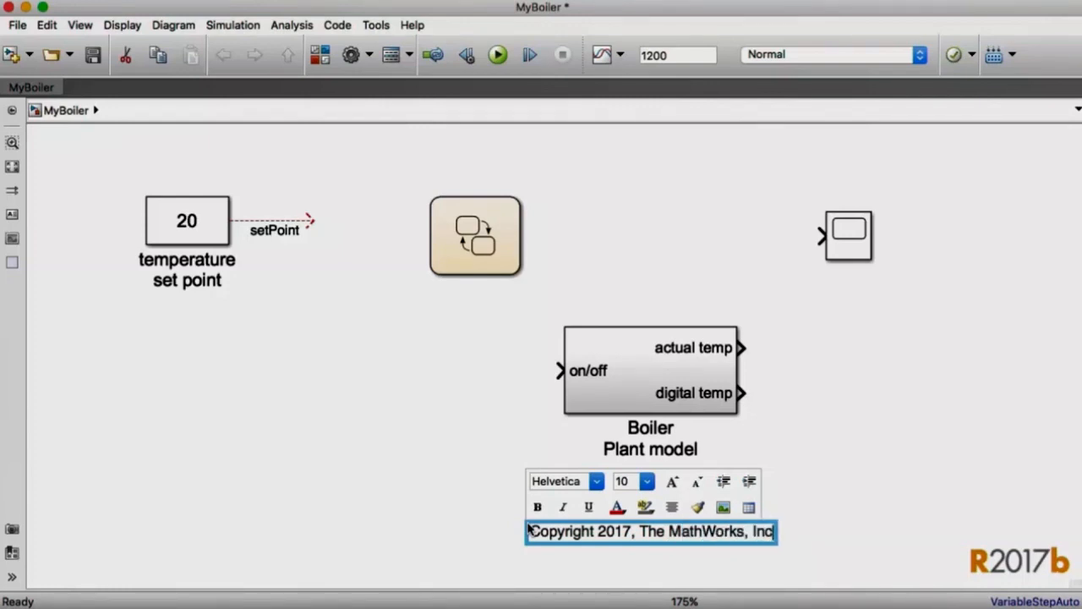
{"action": "left_click", "coordinate": [568, 228]}
{"action": "type", "text": "My Boiler Plant Model"}
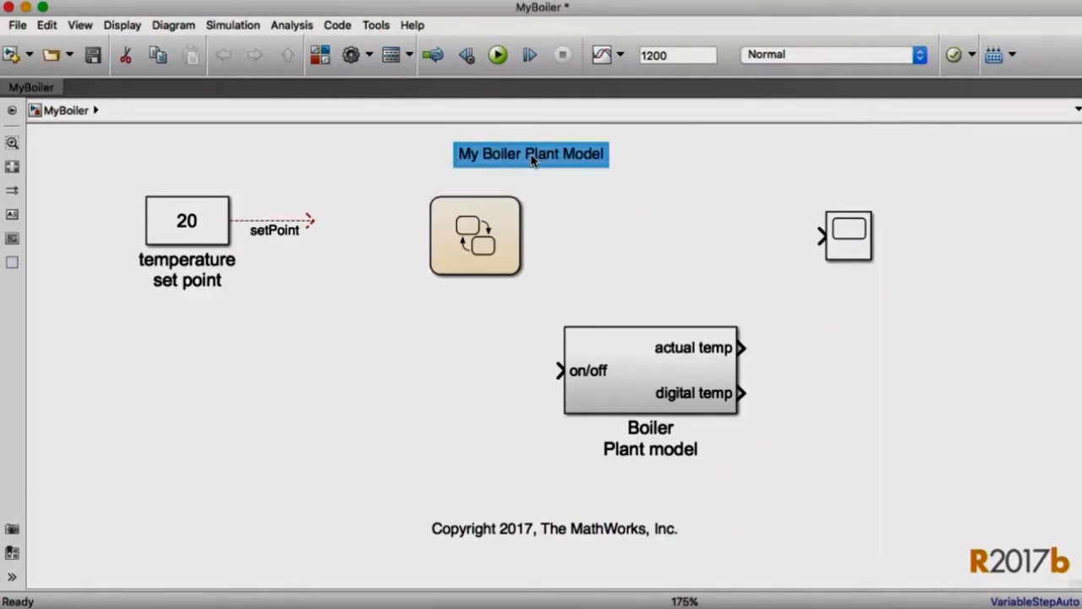
{"action": "left_click", "coordinate": [581, 271]}
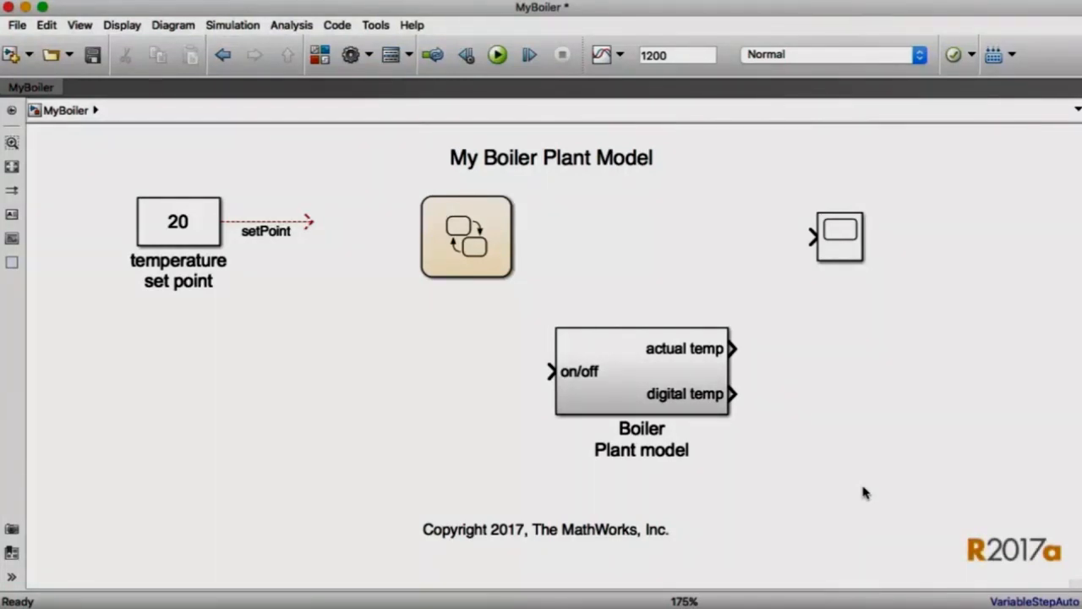
{"action": "left_click", "coordinate": [641, 372]}
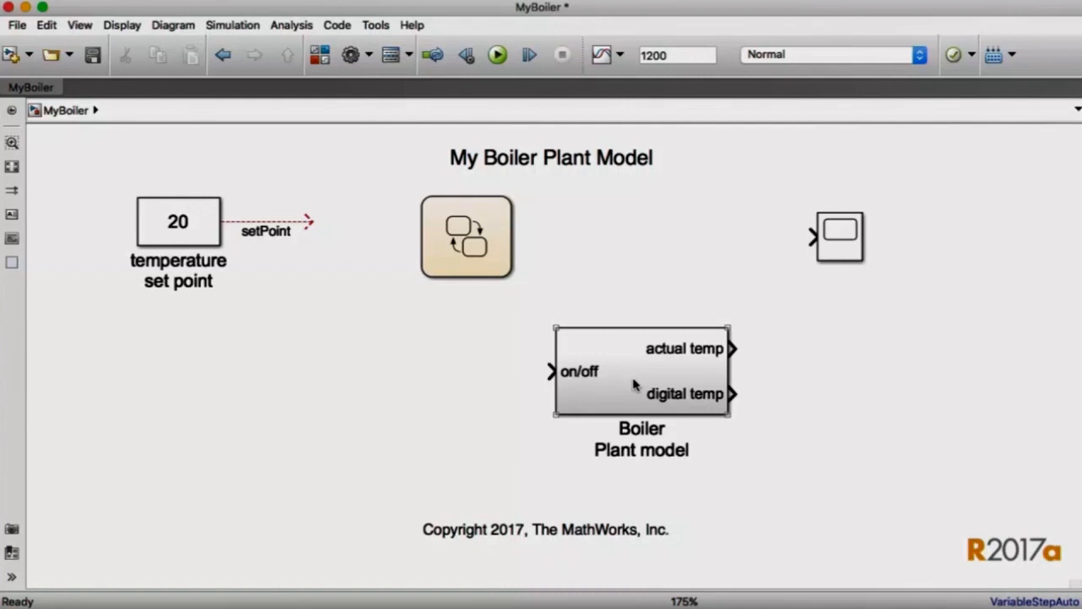
{"action": "double_click", "coordinate": [641, 372]}
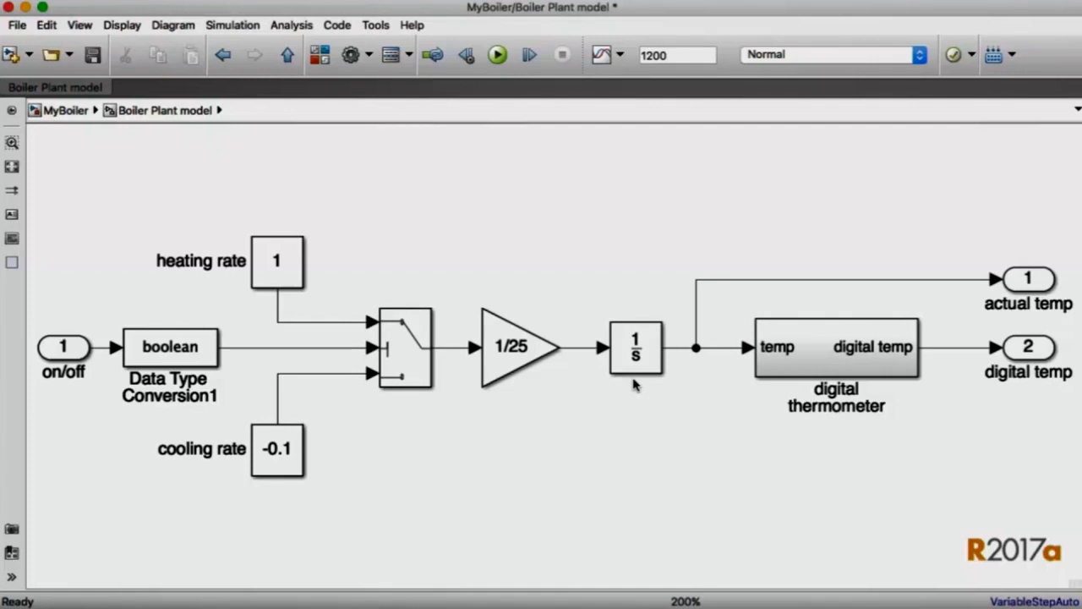
{"action": "left_click", "coordinate": [286, 55]}
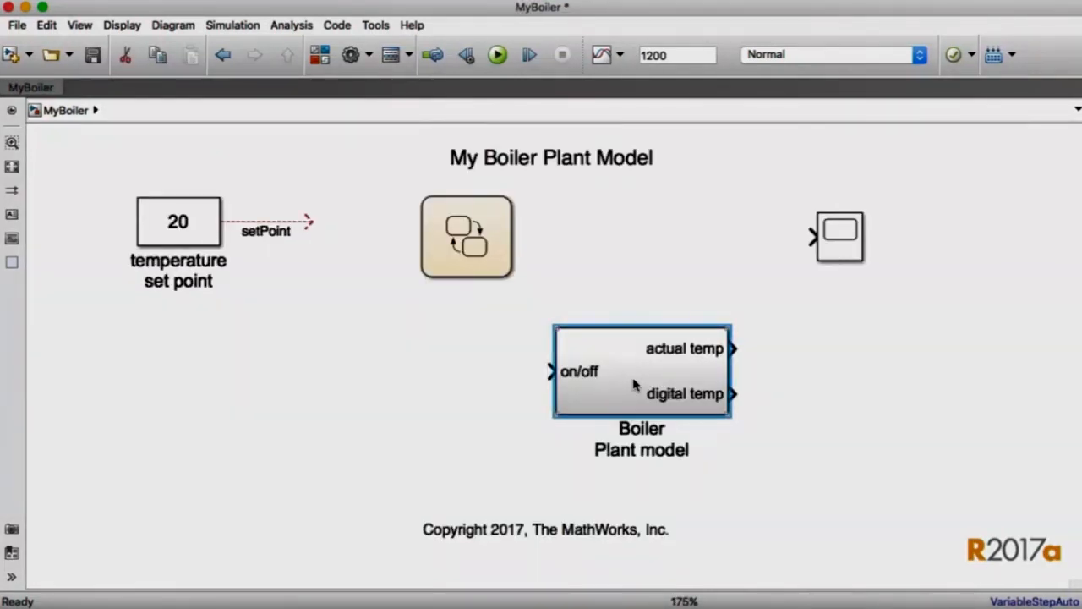
{"action": "left_click", "coordinate": [466, 237]}
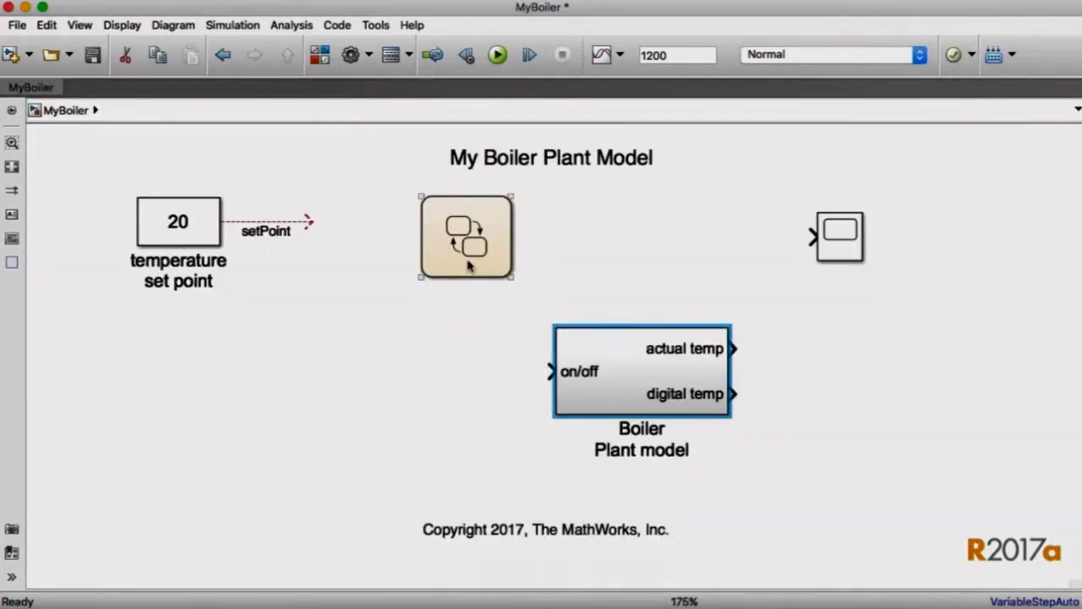
{"action": "left_click", "coordinate": [465, 237]}
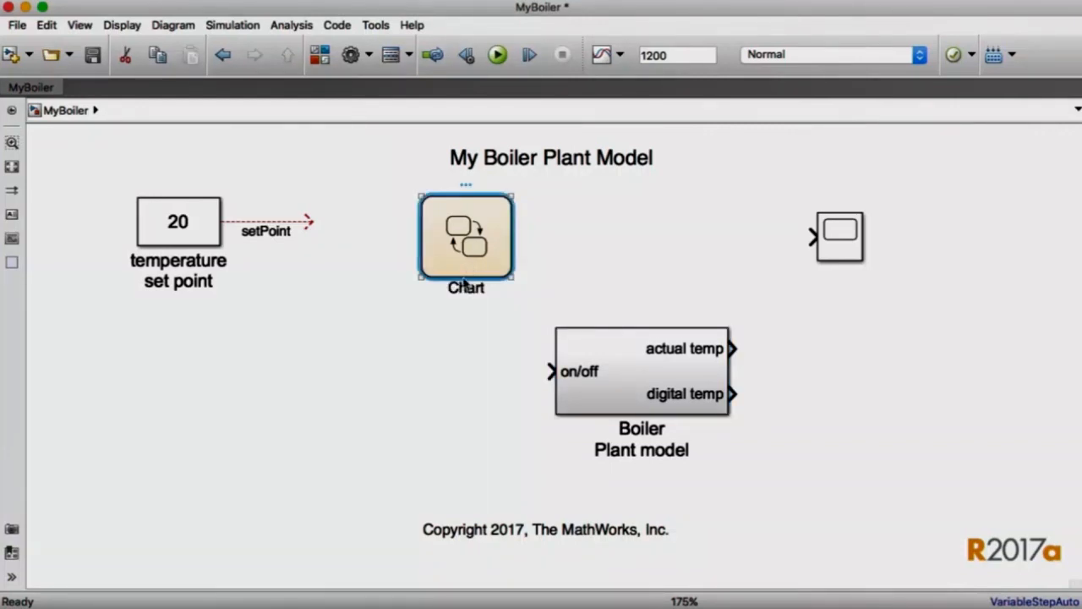
Step: Type 'Controller' as the Stateflow chart block's name and commit it
{"action": "type", "text": "Control"}
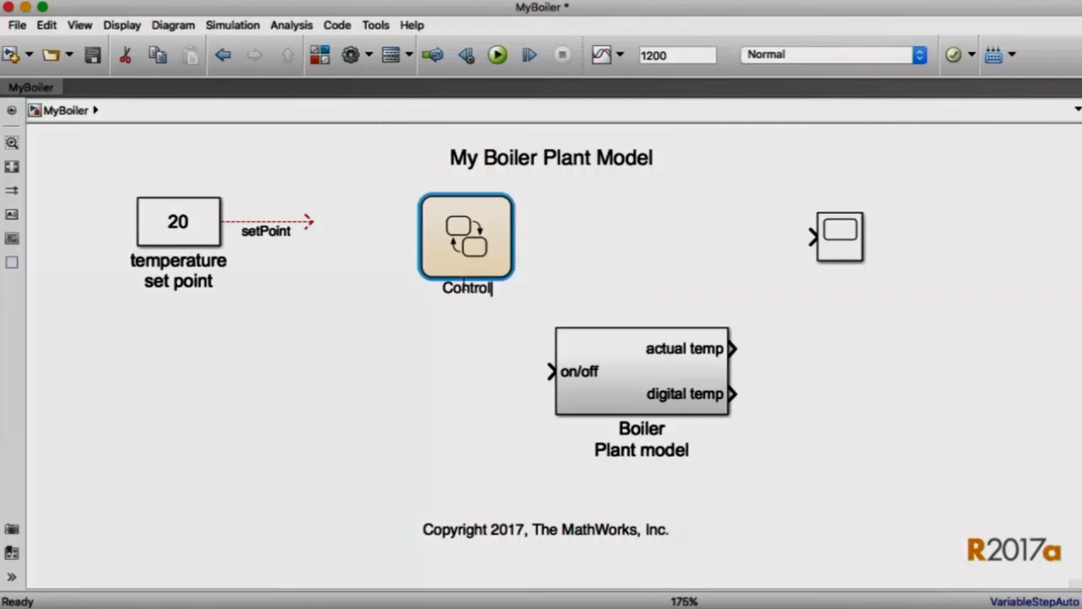
{"action": "left_click", "coordinate": [451, 332]}
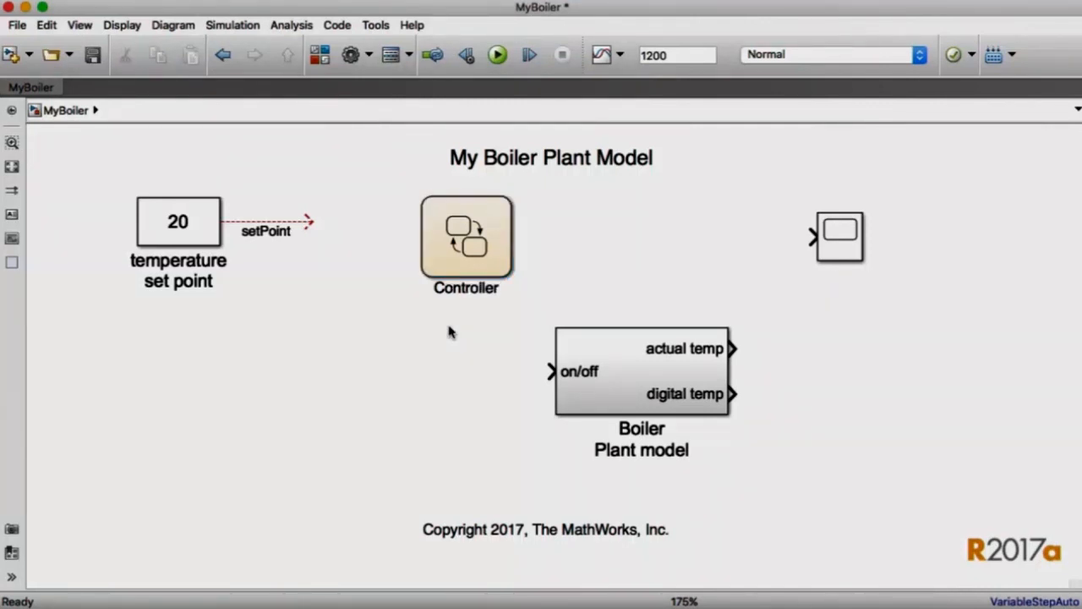
{"action": "left_click", "coordinate": [640, 372]}
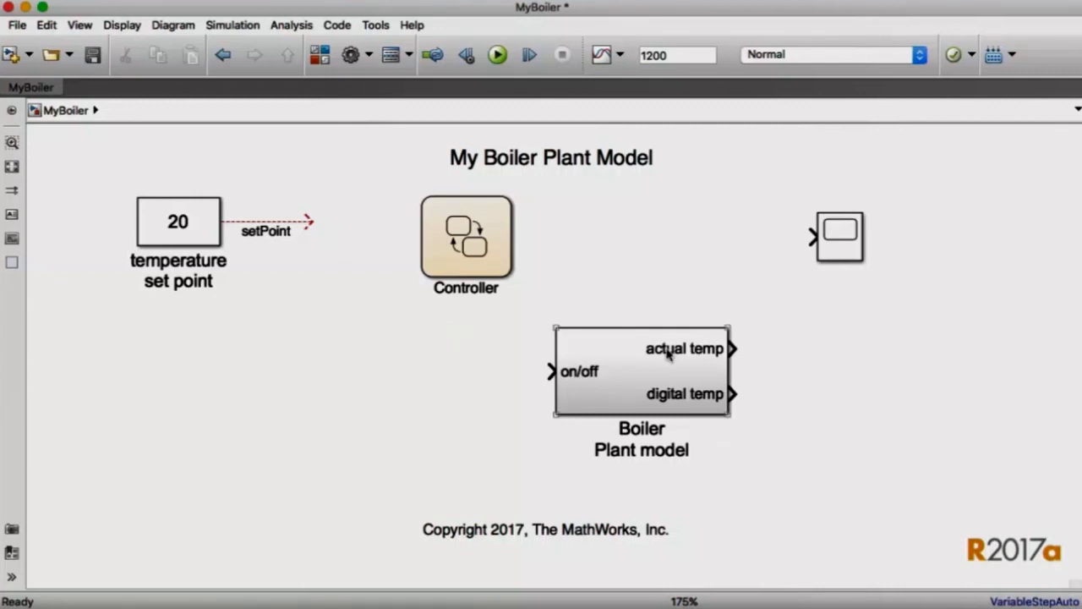
{"action": "left_click", "coordinate": [465, 237]}
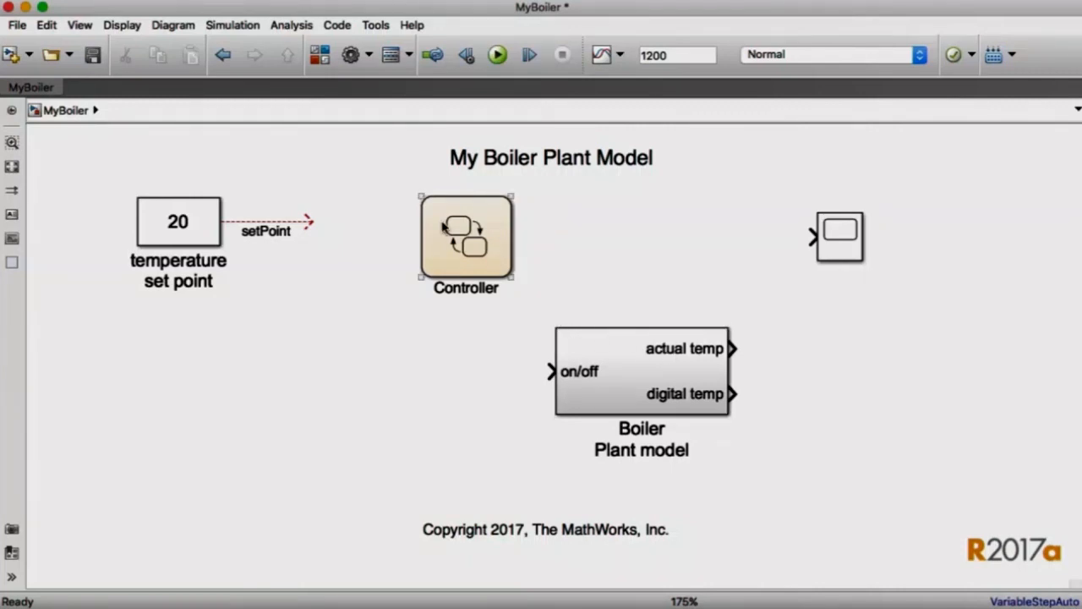
{"action": "mouse_move", "coordinate": [503, 255]}
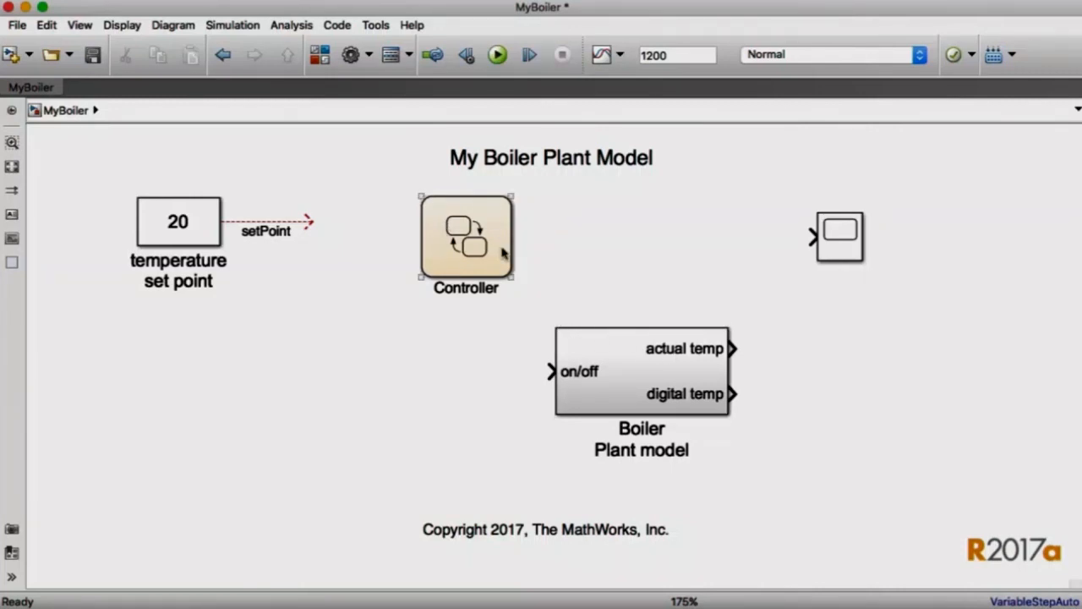
Step: Connect the Controller output to the scope and branch it to Boiler on/off
{"action": "left_click", "coordinate": [641, 372]}
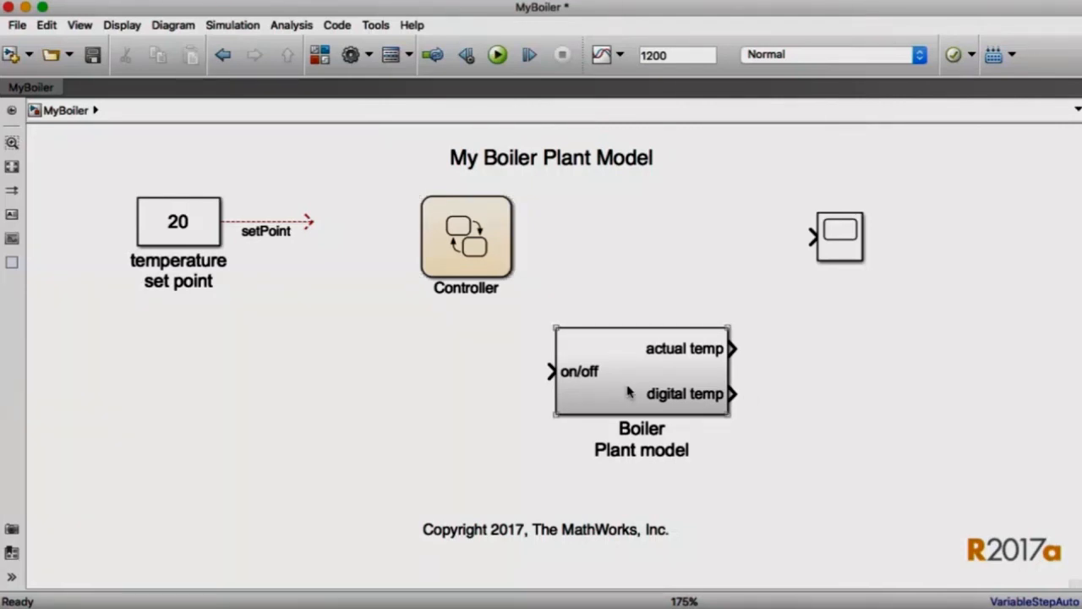
{"action": "left_click", "coordinate": [465, 237]}
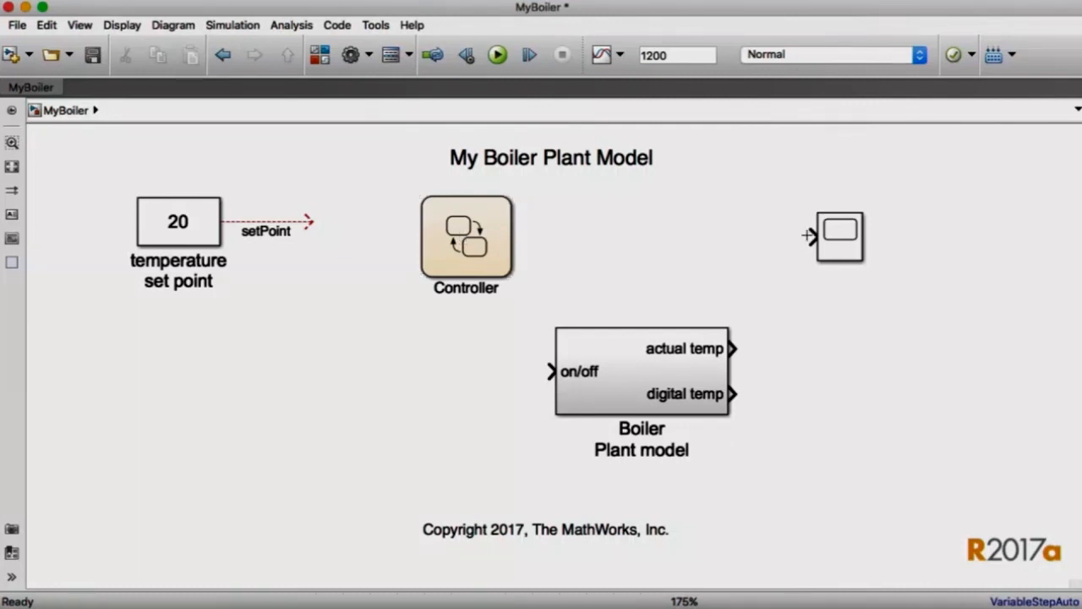
{"action": "left_click_drag", "start_coordinate": [514, 239], "coordinate": [805, 238]}
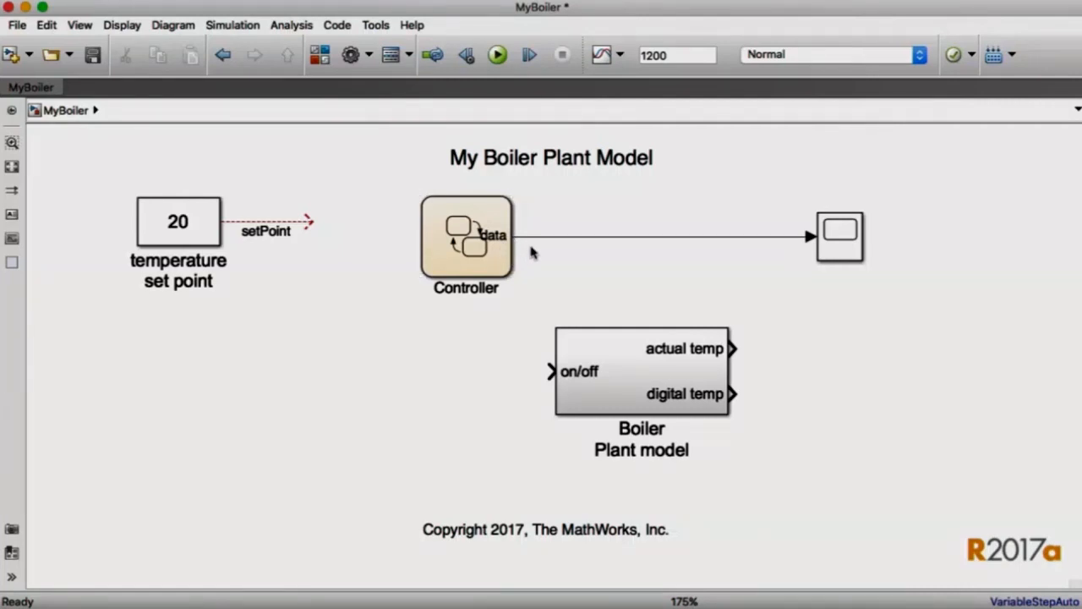
{"action": "left_click", "coordinate": [641, 371]}
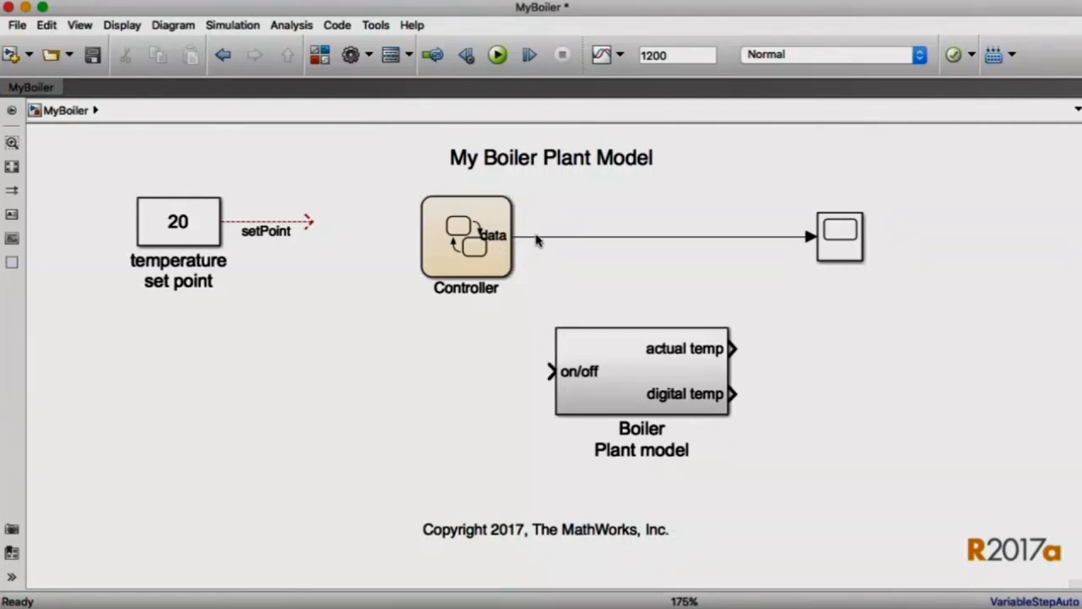
{"action": "left_click_drag", "start_coordinate": [531, 238], "coordinate": [531, 304]}
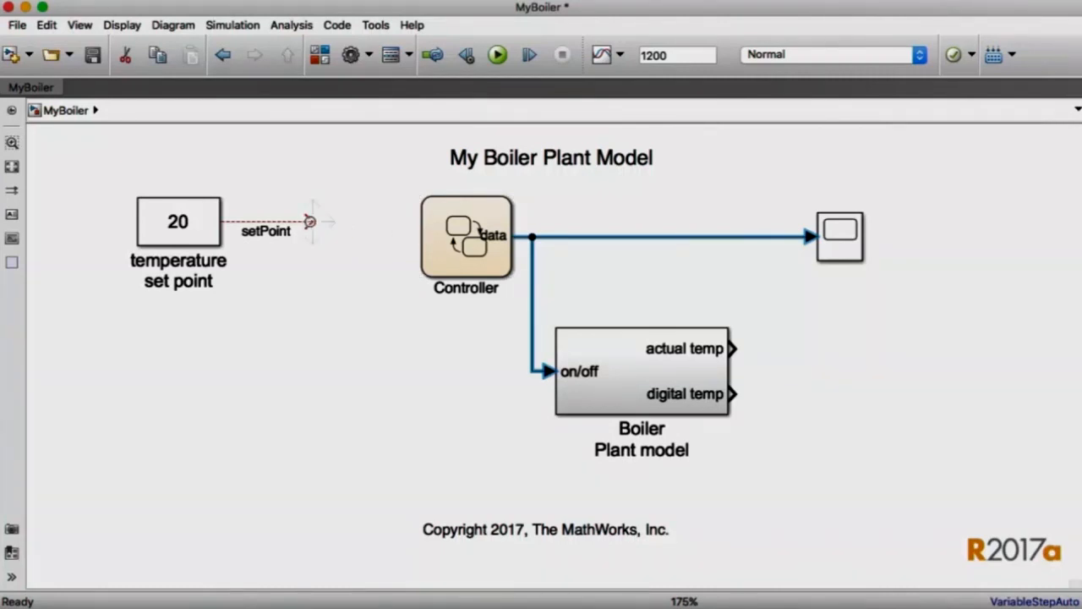
Step: Connect the setPoint signal into the Controller block's input
{"action": "left_click", "coordinate": [287, 222]}
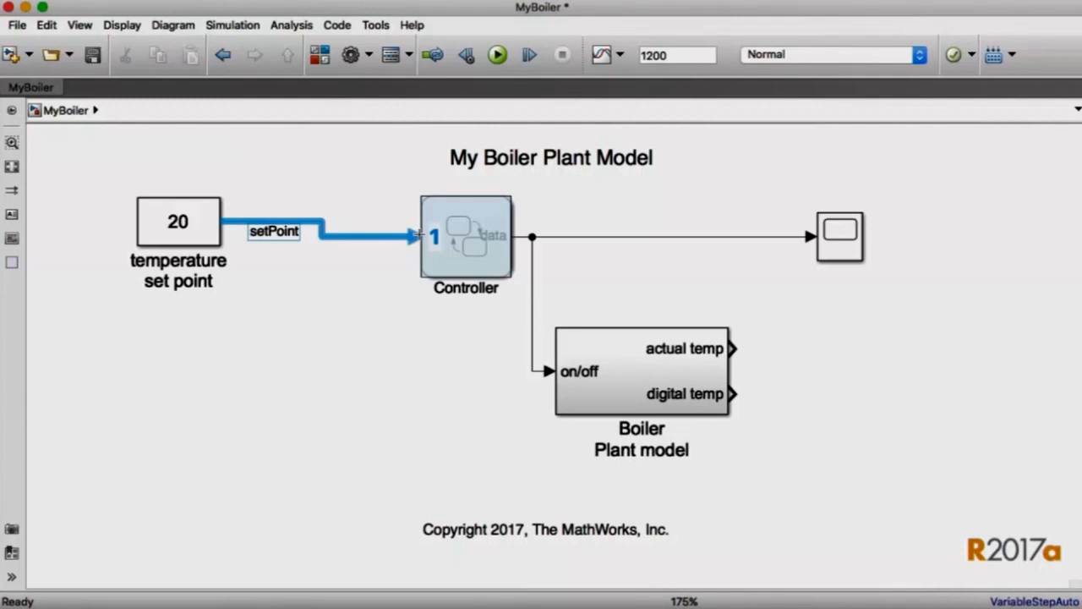
{"action": "left_click", "coordinate": [465, 236]}
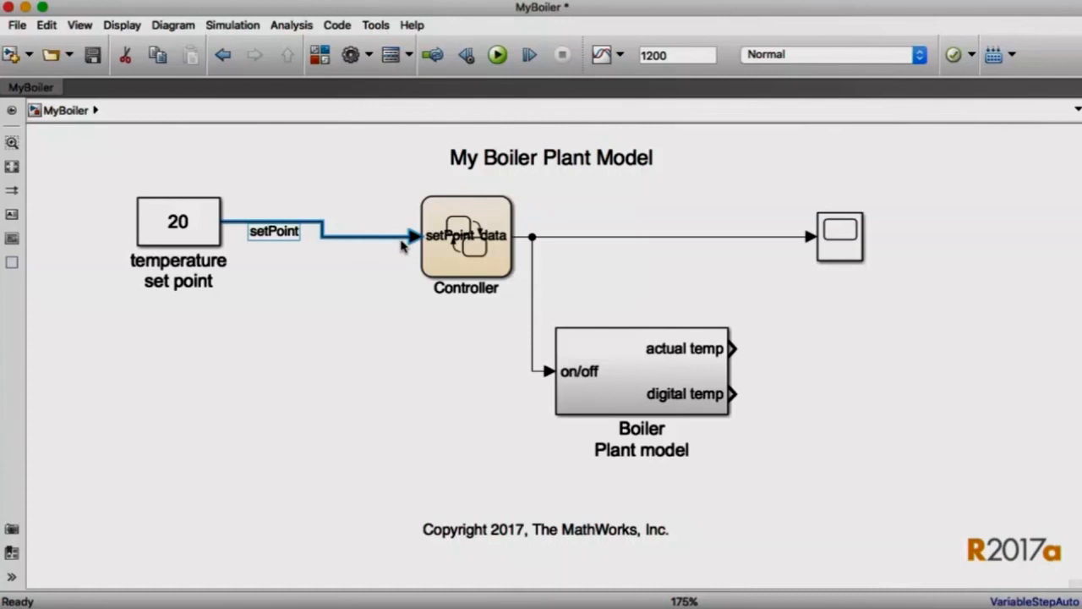
{"action": "left_click", "coordinate": [466, 237]}
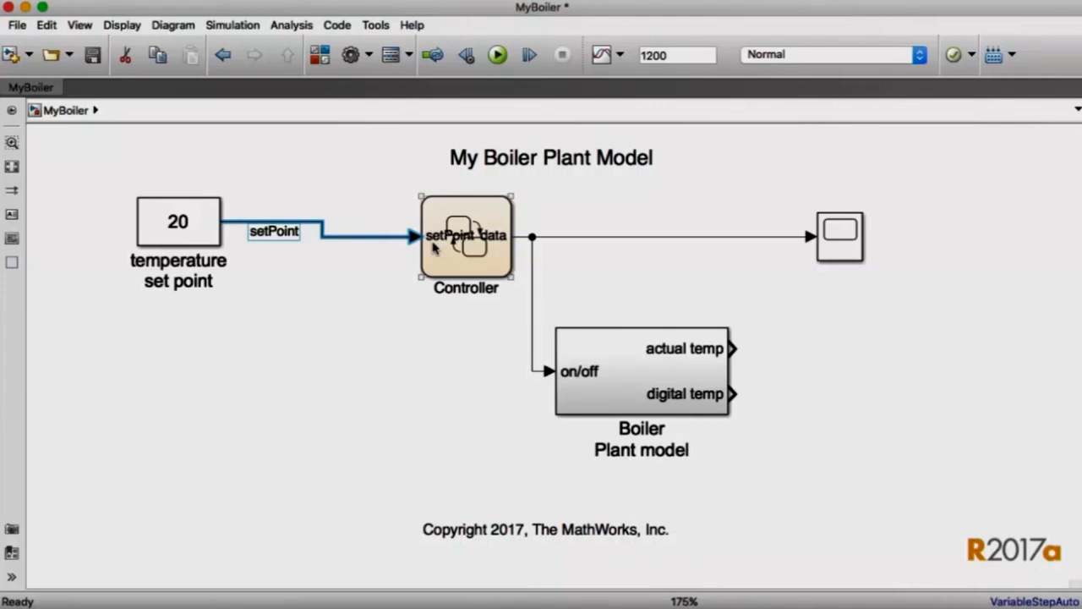
{"action": "mouse_move", "coordinate": [687, 316]}
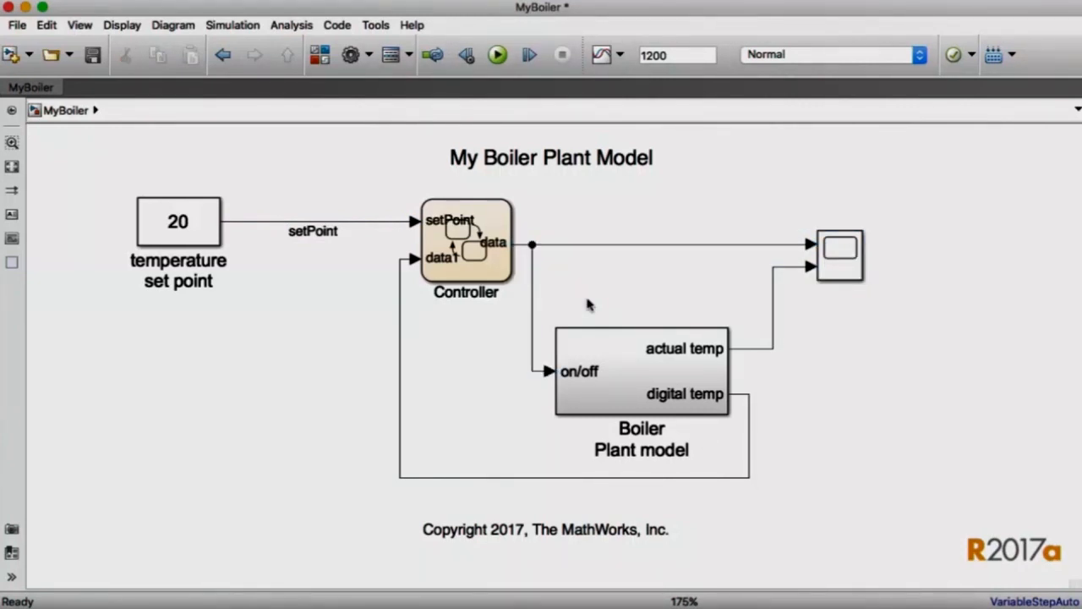
{"action": "left_click", "coordinate": [466, 241]}
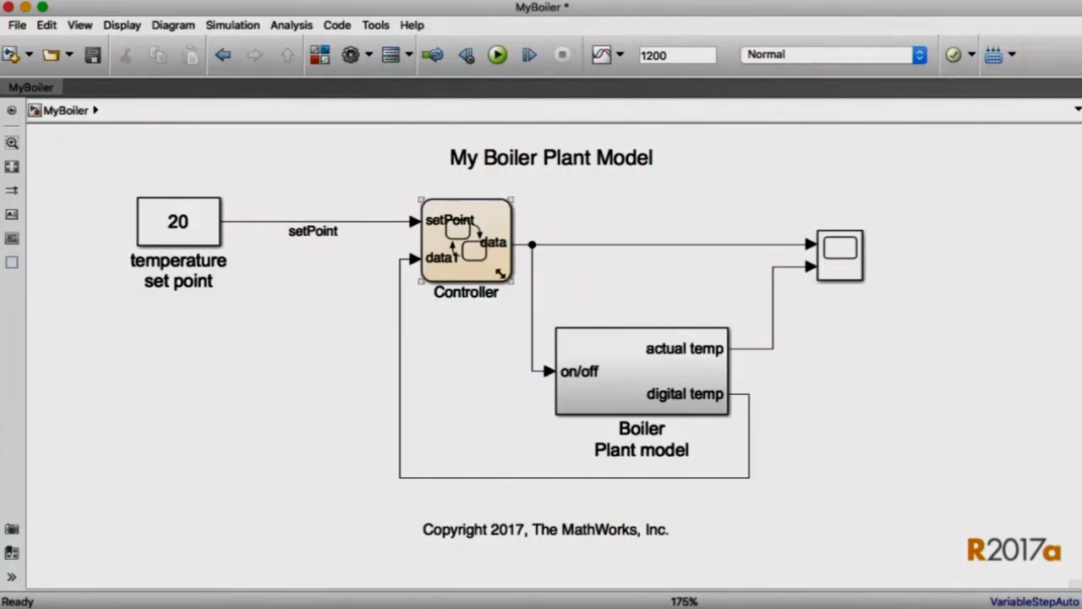
Step: Open the Controller chart and begin editing its data symbols
{"action": "double_click", "coordinate": [466, 241]}
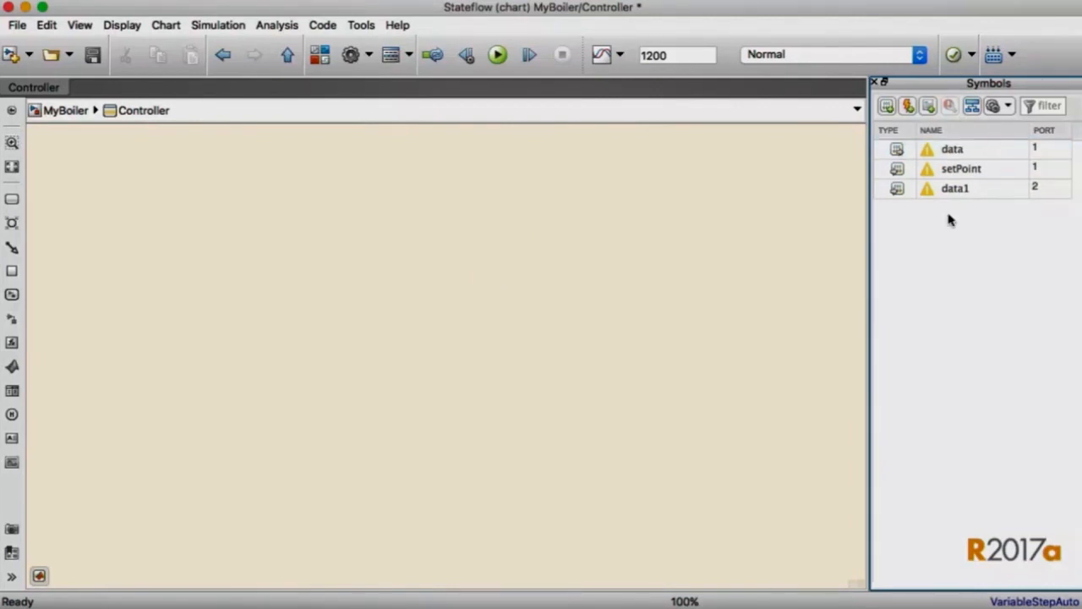
{"action": "left_click", "coordinate": [961, 168]}
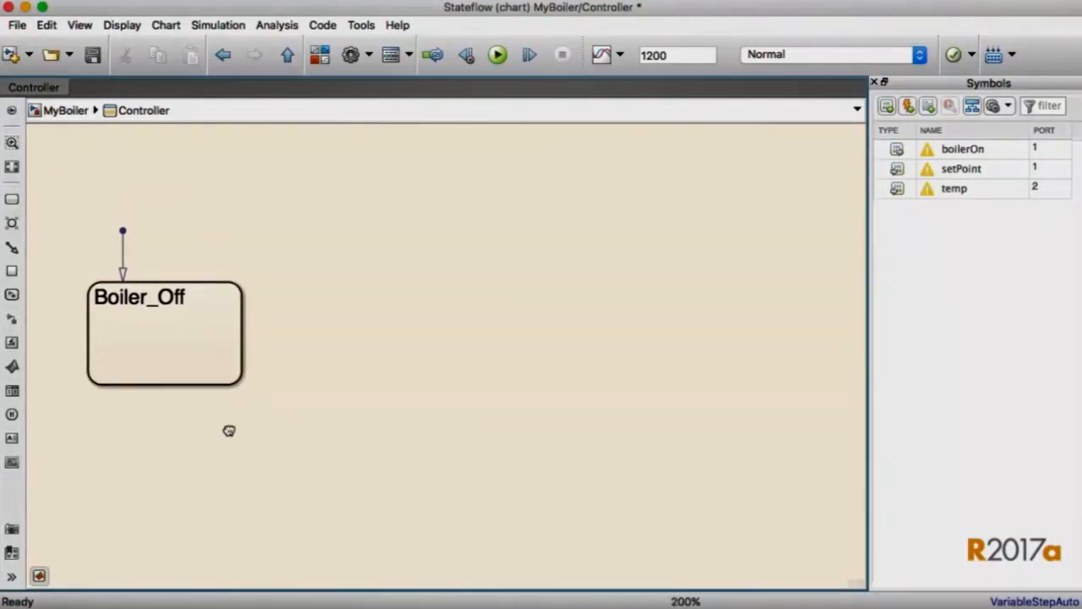
Step: Draw a transition from Boiler_Off ending in a new Boiler_On state
{"action": "left_click", "coordinate": [165, 334]}
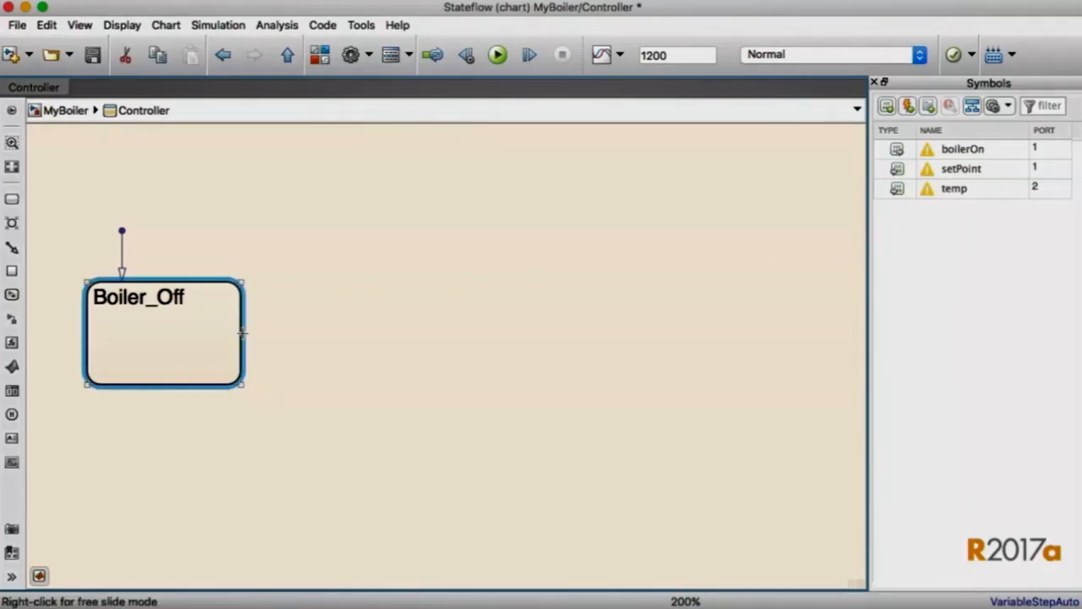
{"action": "left_click_drag", "start_coordinate": [163, 333], "coordinate": [628, 333]}
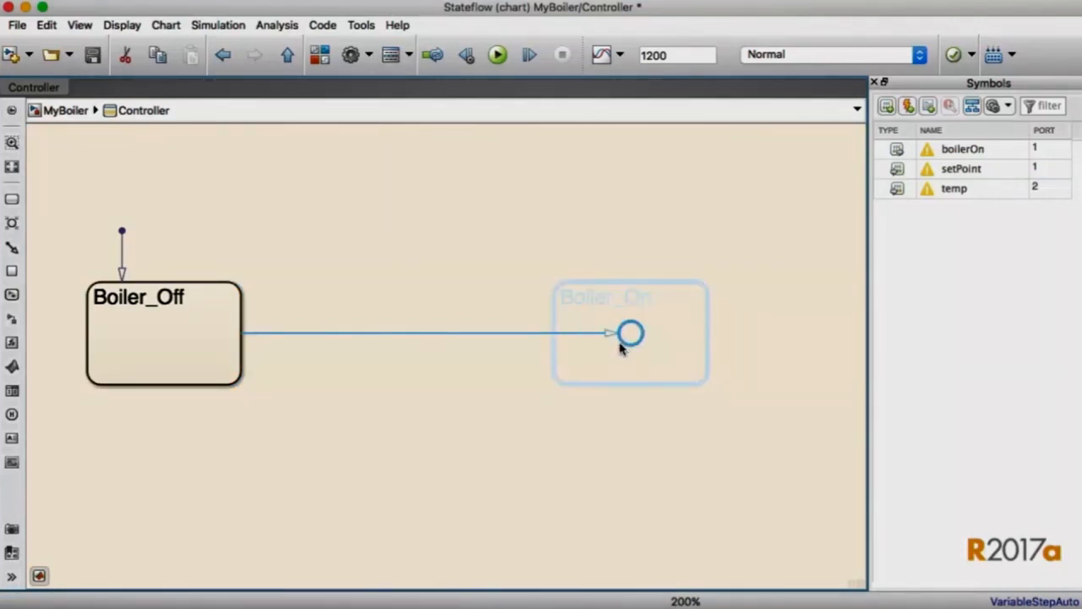
{"action": "left_click", "coordinate": [630, 332]}
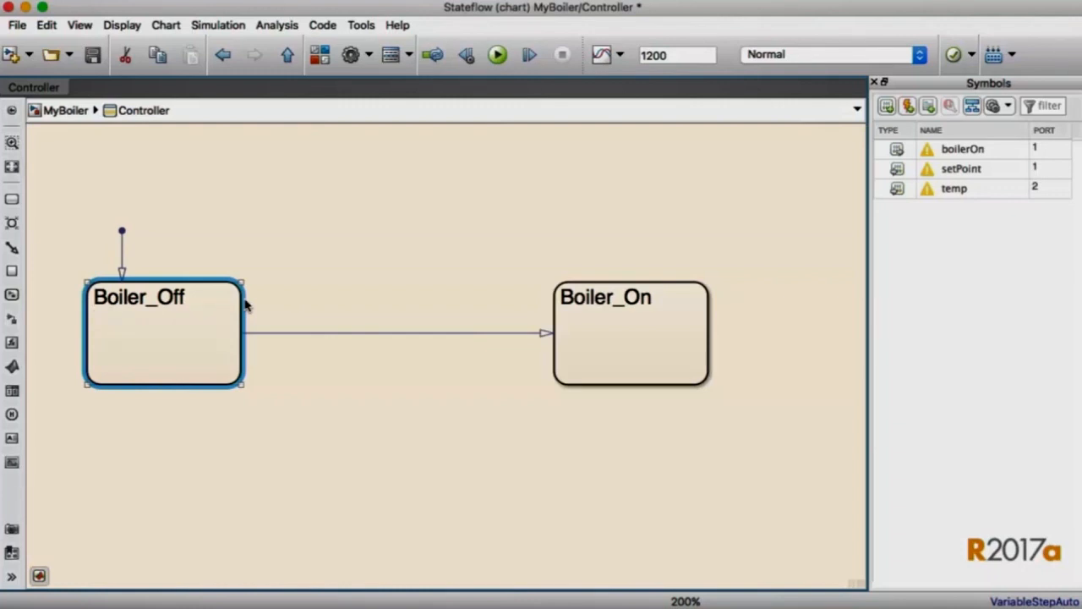
Step: Add entry actions 'boilerOn = false;' to Boiler_Off and 'boilerOn = true;' to Boiler_On
{"action": "type", "text": "boilerOn = 0"}
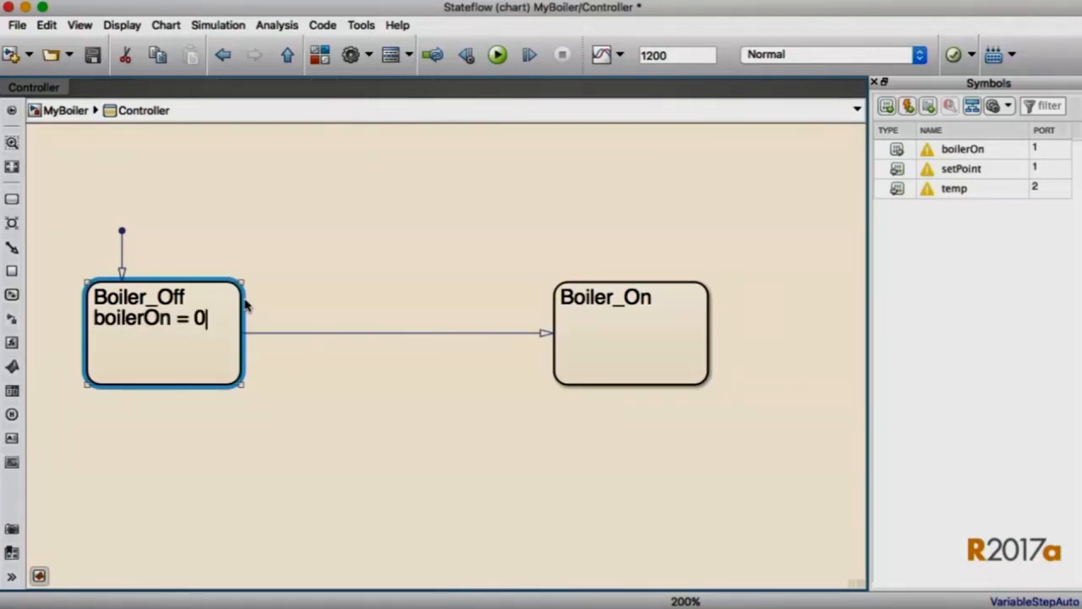
{"action": "type", "text": "fals;"}
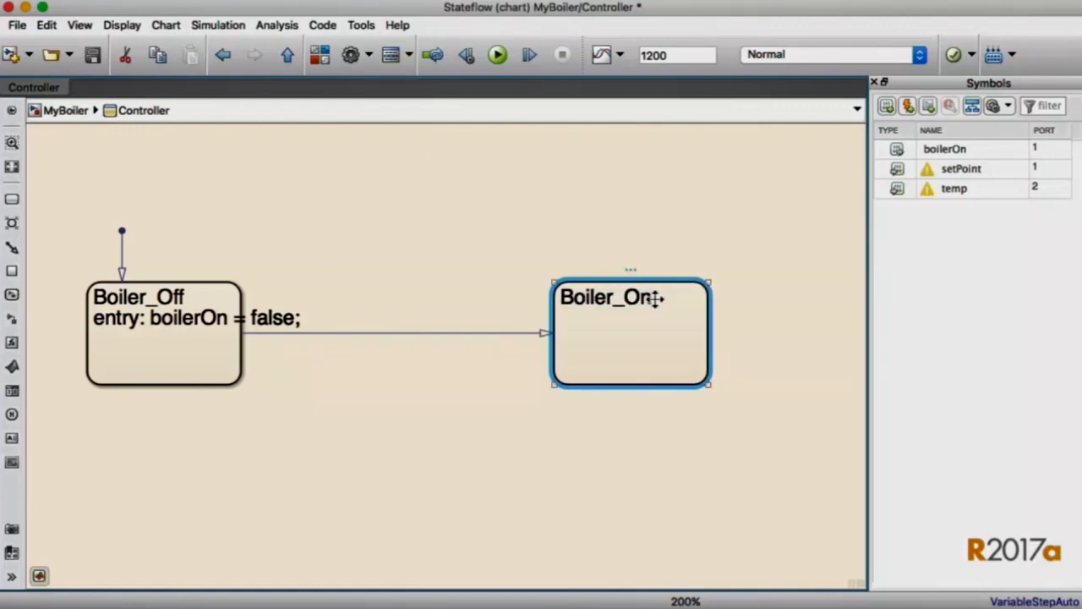
{"action": "type", "text": "boilerOn = true;"}
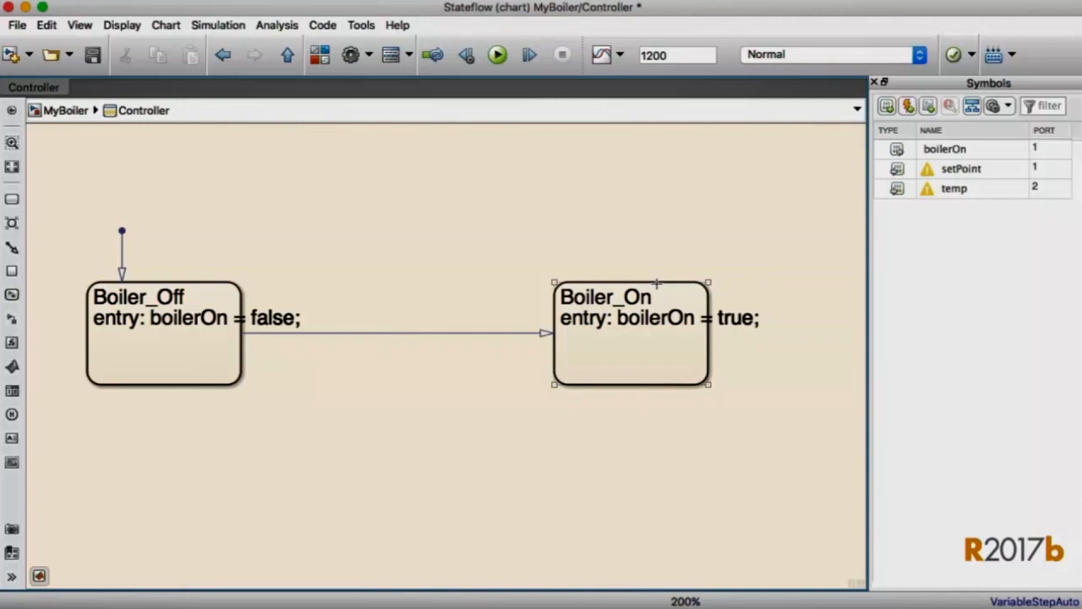
{"action": "left_click", "coordinate": [454, 357]}
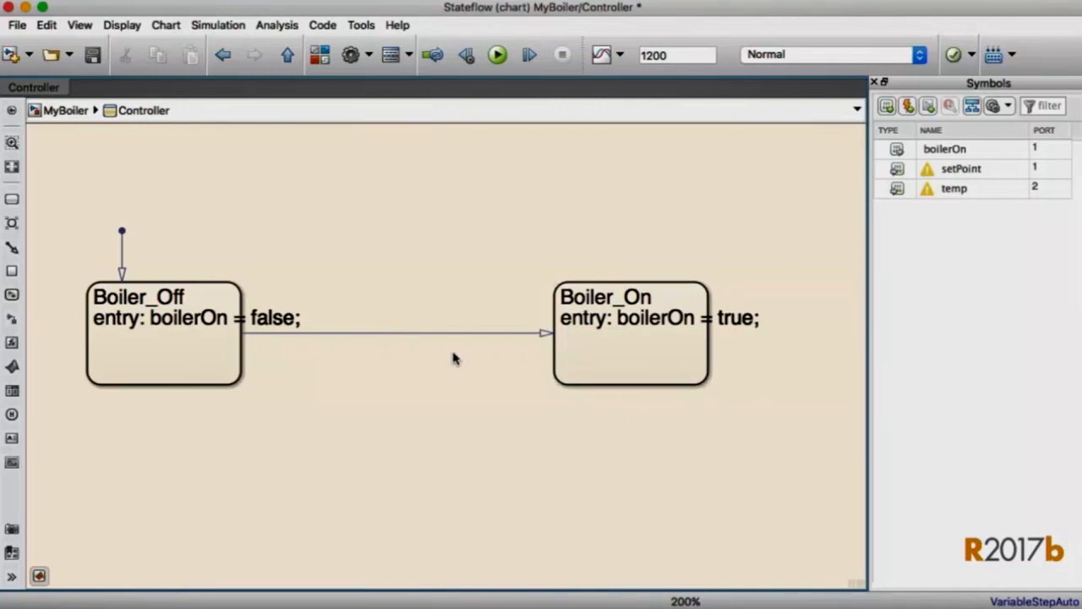
Step: Guard Boiler_Off to Boiler_On with [temp<setPoint] and add return transition after(10,sec)[temp>setPoint]
{"action": "left_click", "coordinate": [389, 332]}
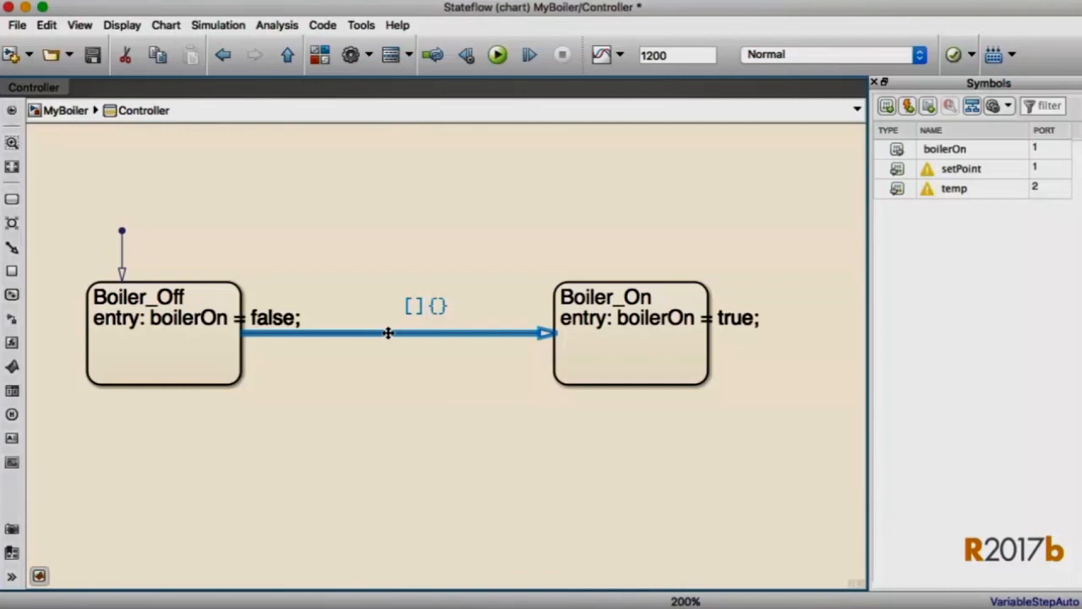
{"action": "mouse_move", "coordinate": [398, 340]}
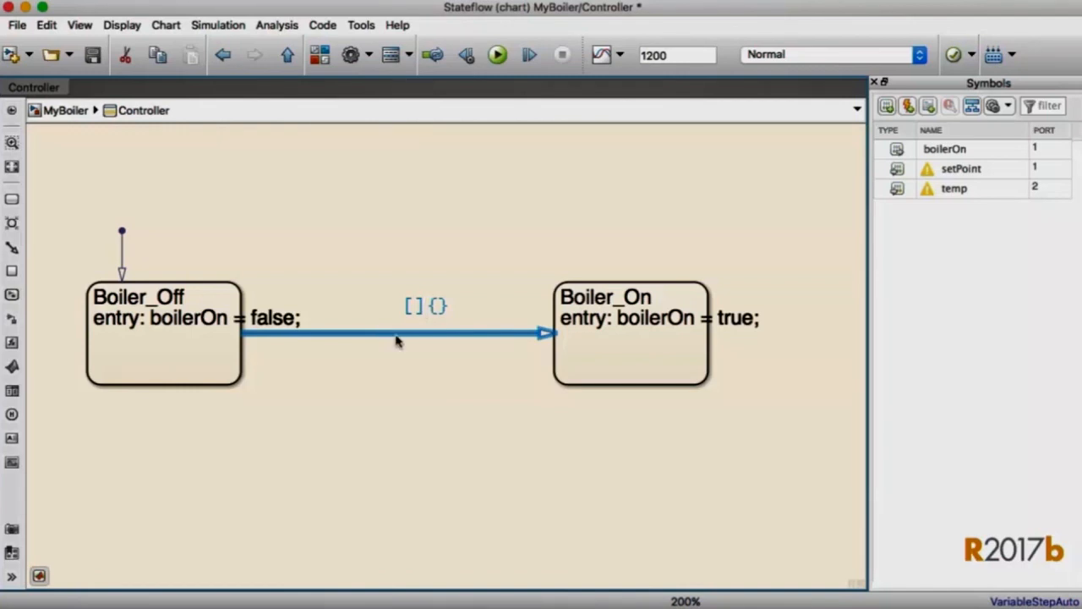
{"action": "left_click", "coordinate": [411, 306]}
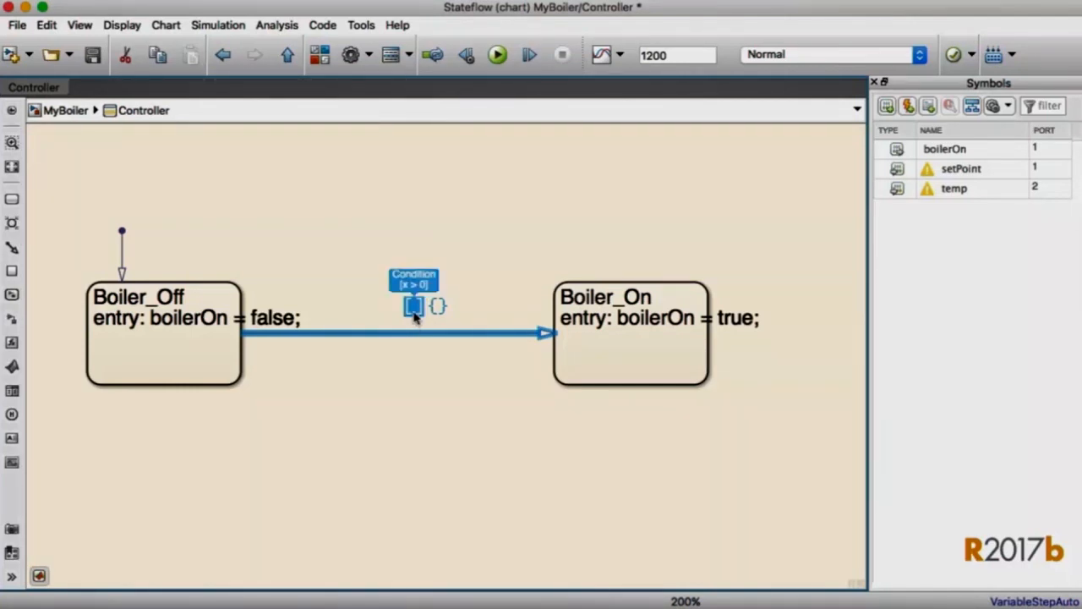
{"action": "left_click", "coordinate": [437, 305]}
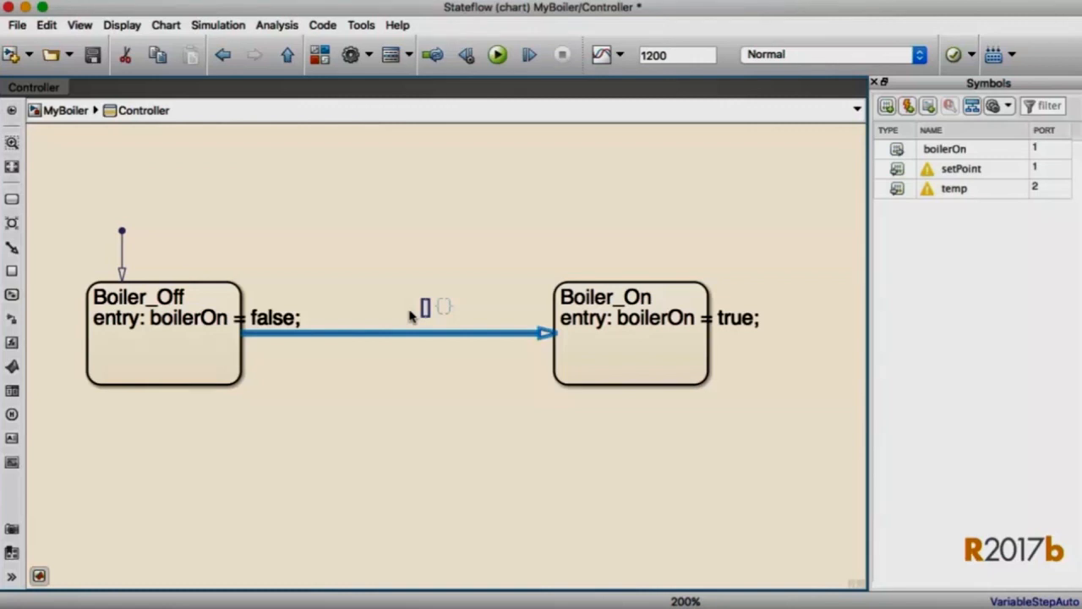
{"action": "type", "text": "[temp]"}
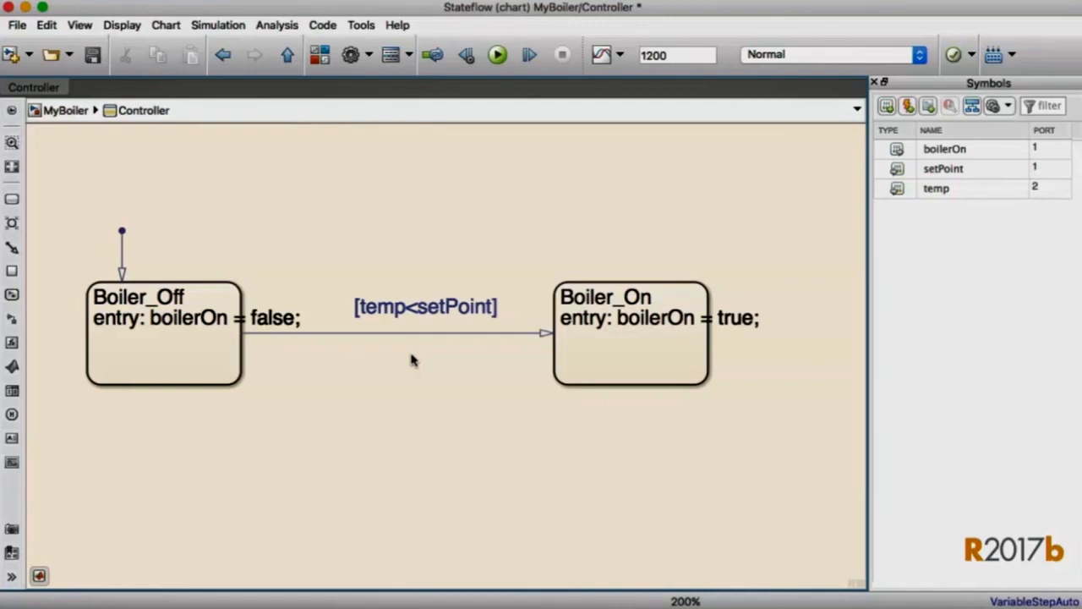
{"action": "left_click", "coordinate": [629, 332]}
{"action": "type", "text": "after(10,sec)["}
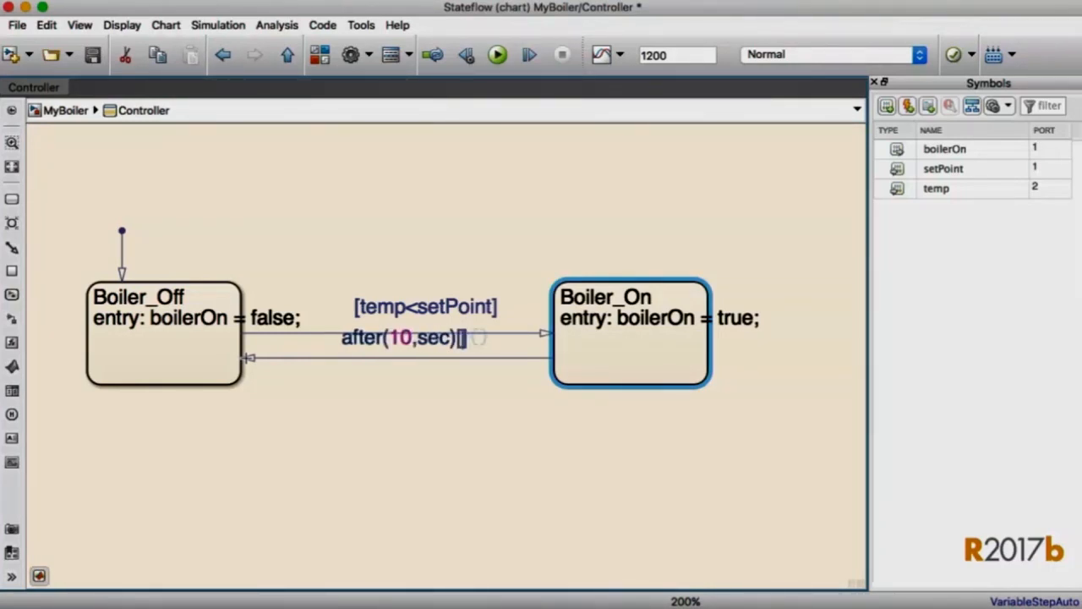
{"action": "type", "text": "[temp>setPoint]"}
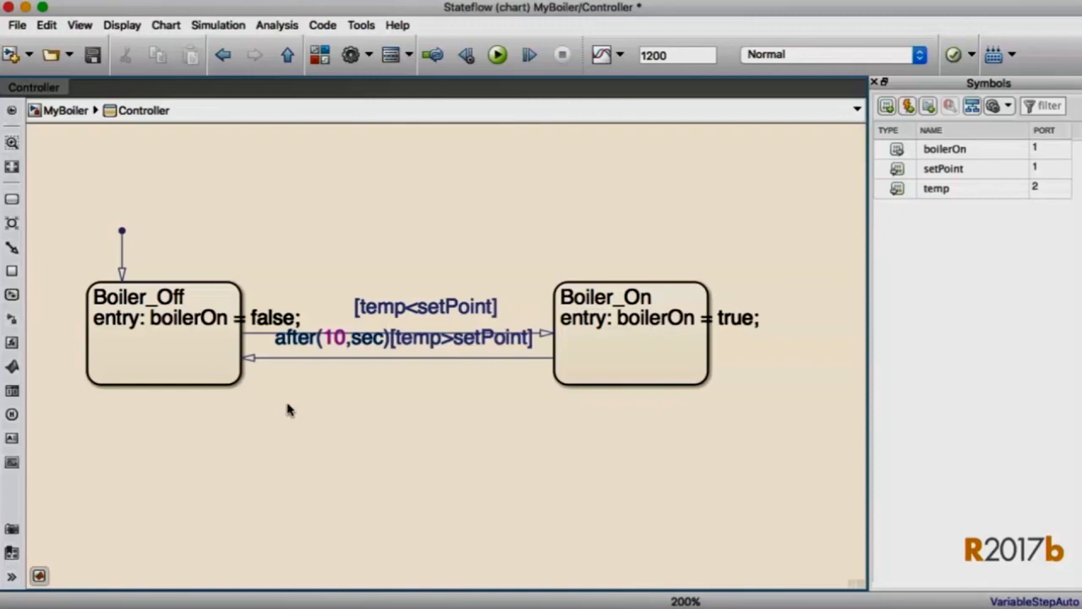
{"action": "mouse_move", "coordinate": [284, 409]}
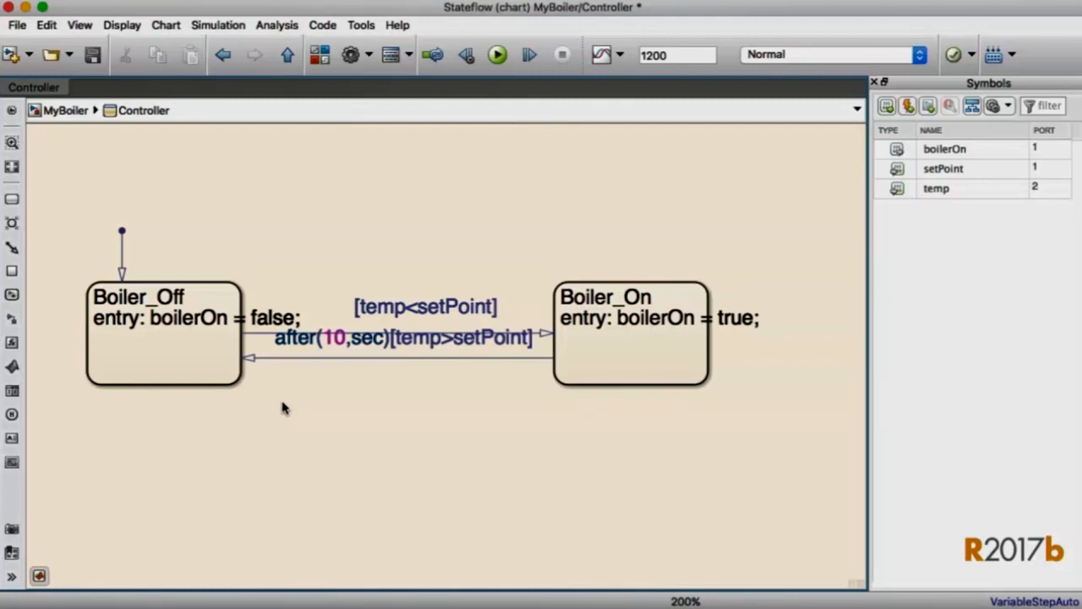
{"action": "mouse_move", "coordinate": [166, 24]}
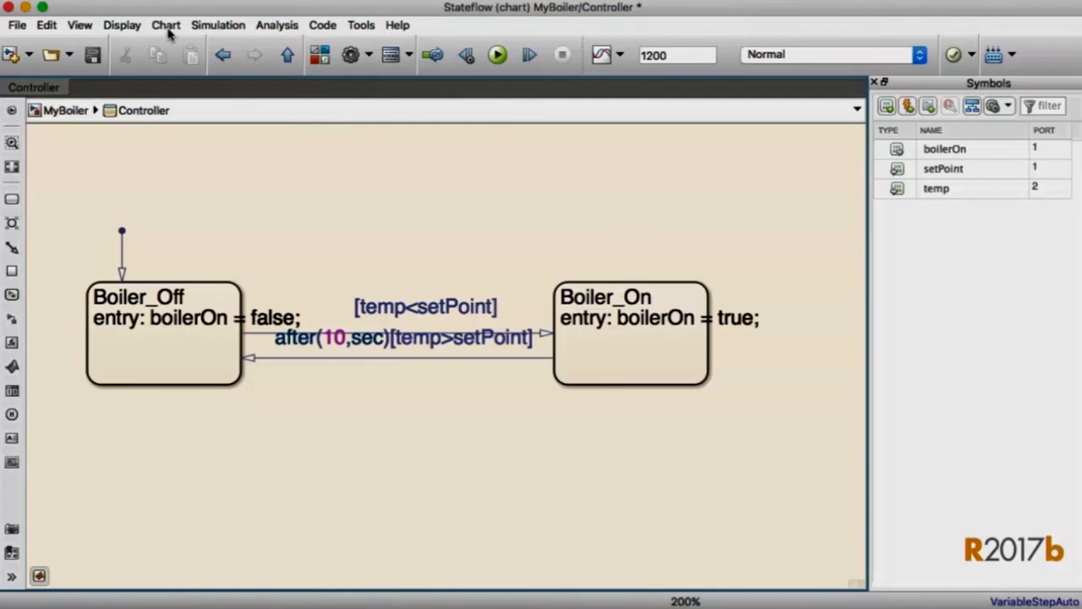
Step: Tidy the Controller chart layout with Chart > Arrange > Arrange Automatically
{"action": "left_click", "coordinate": [166, 25]}
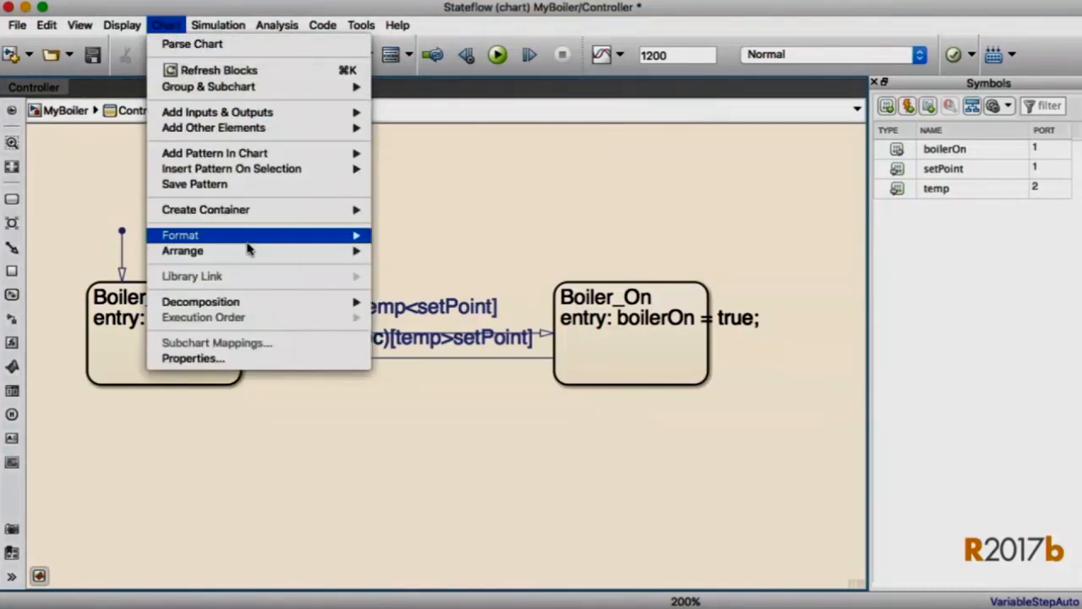
{"action": "mouse_move", "coordinate": [182, 251]}
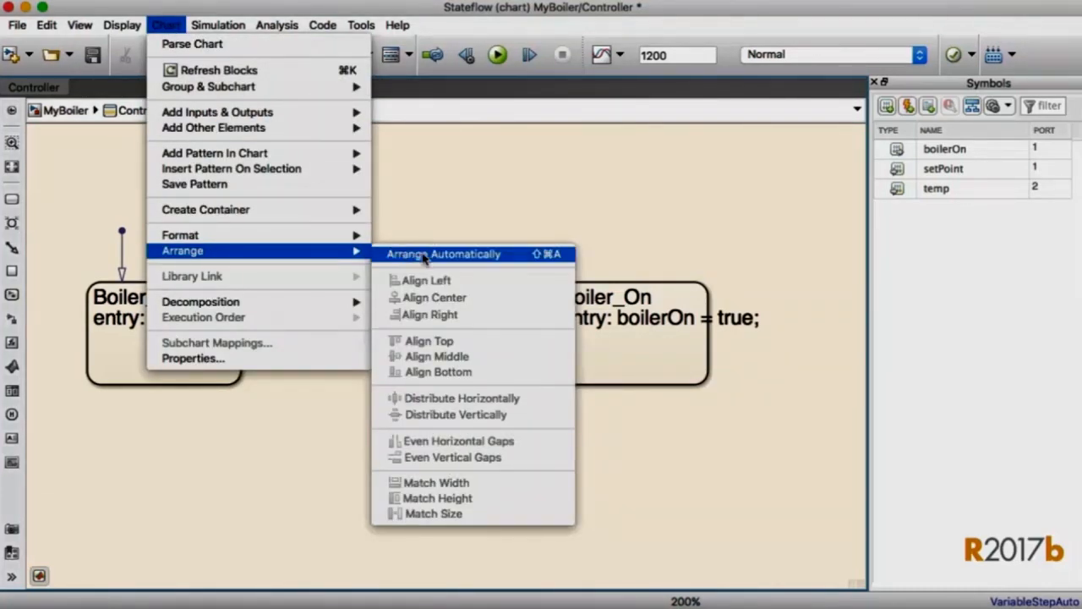
{"action": "left_click", "coordinate": [443, 254]}
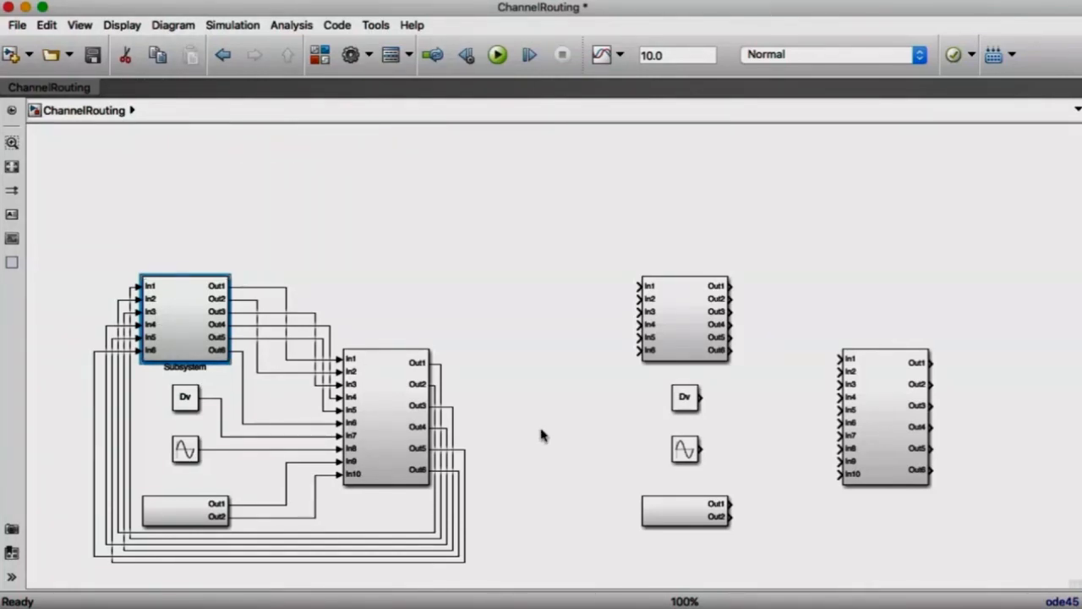
{"action": "mouse_move", "coordinate": [617, 541]}
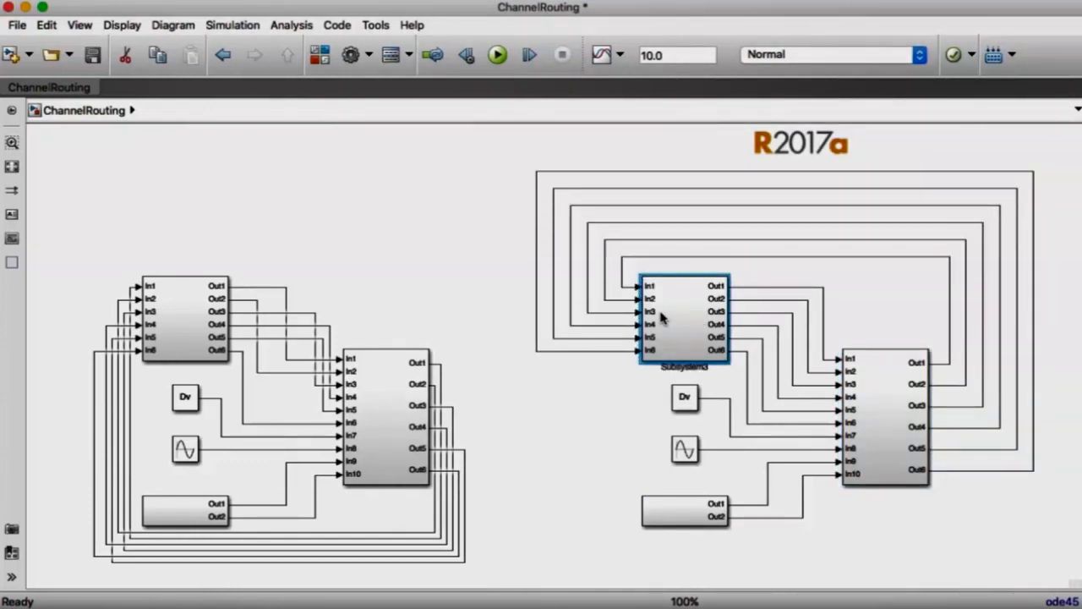
{"action": "mouse_move", "coordinate": [634, 325]}
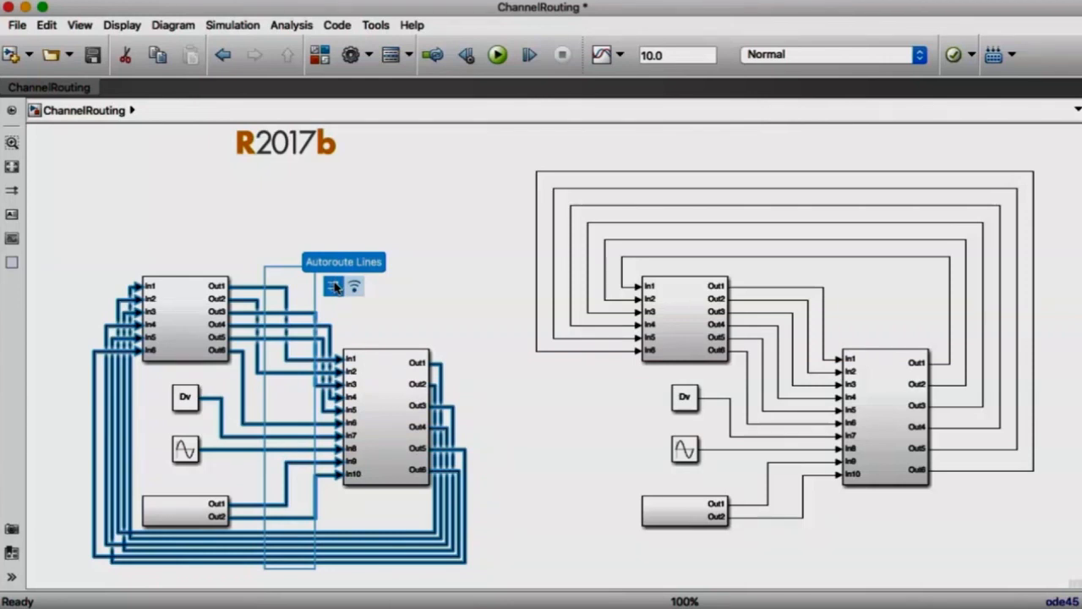
Step: Autoroute the left copy's tangled lines and bundle its six feedback lines into one bus
{"action": "left_click", "coordinate": [333, 286]}
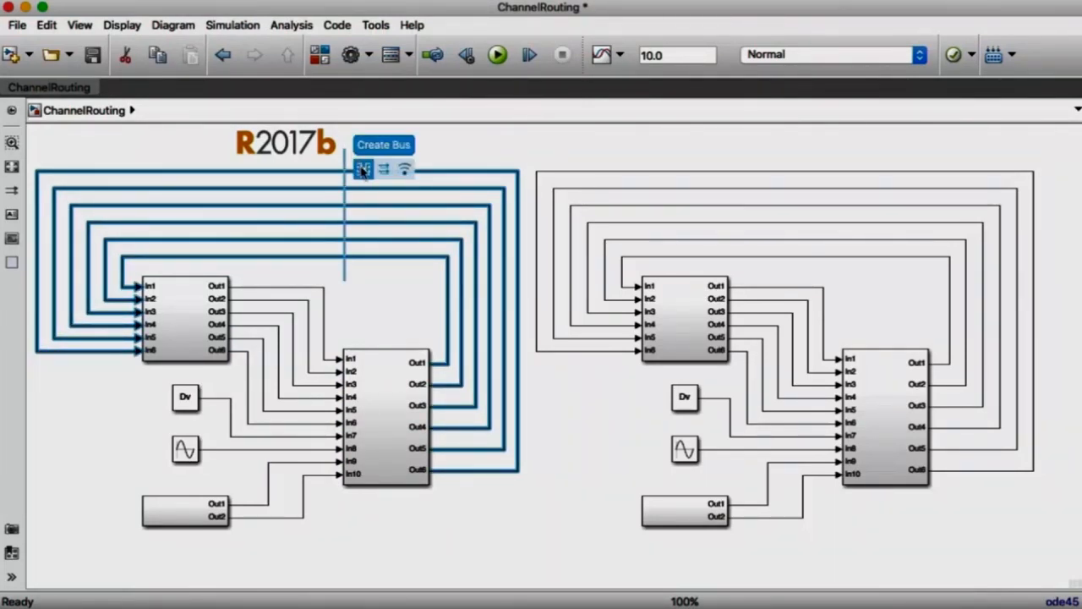
{"action": "left_click", "coordinate": [364, 168]}
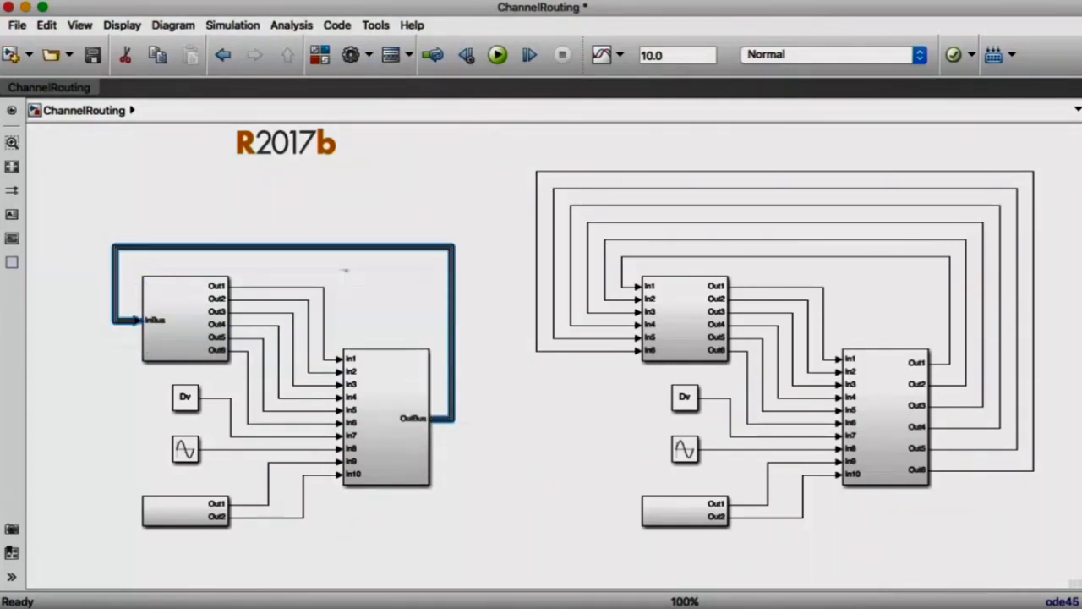
{"action": "mouse_move", "coordinate": [517, 349]}
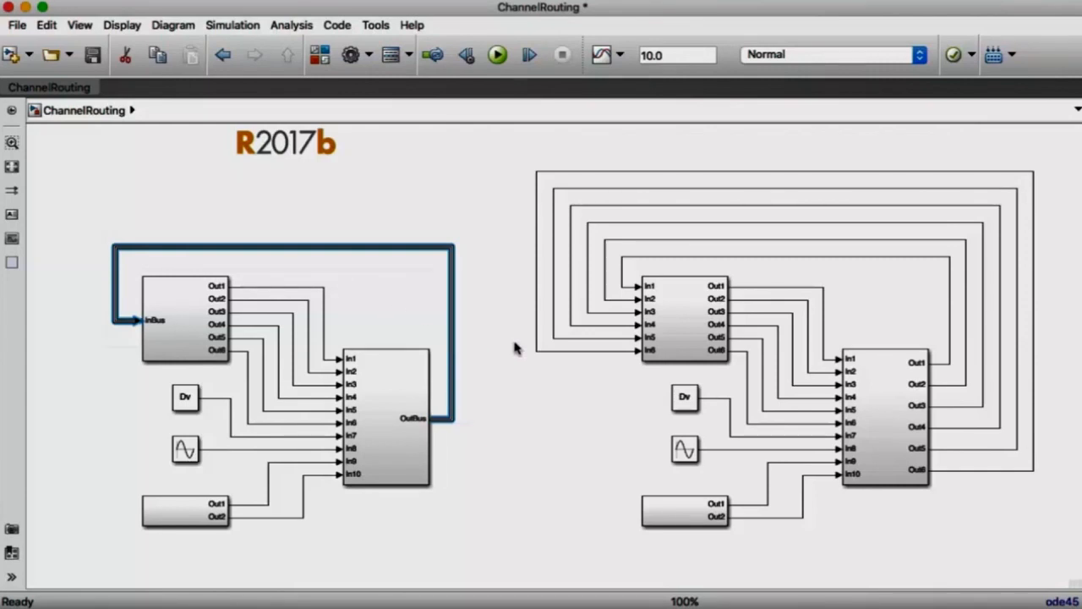